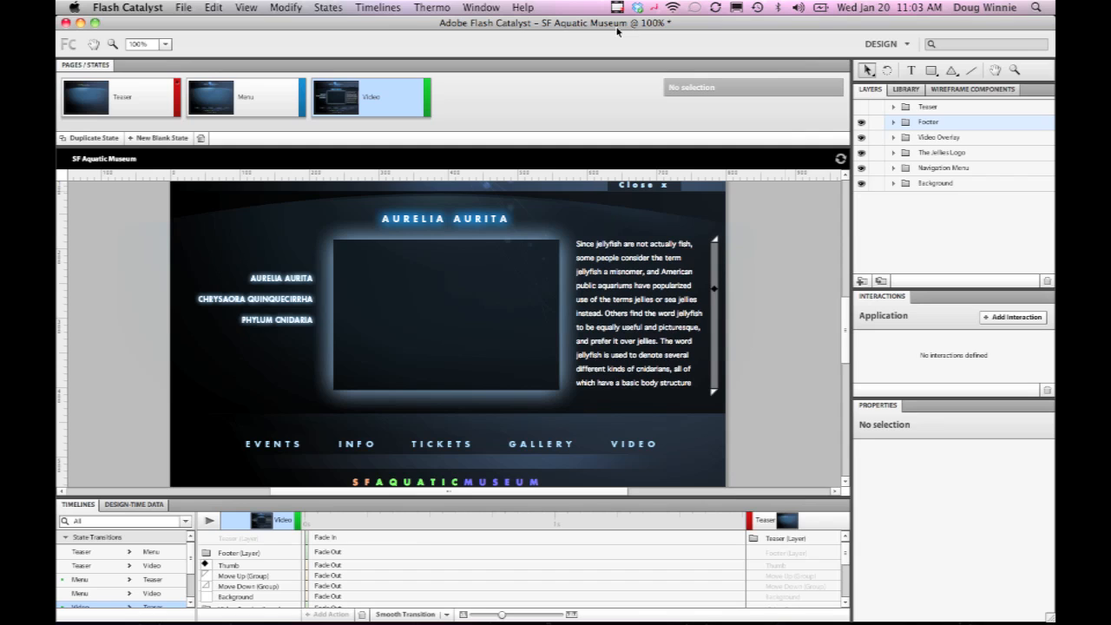
pyautogui.moveTo(618, 346)
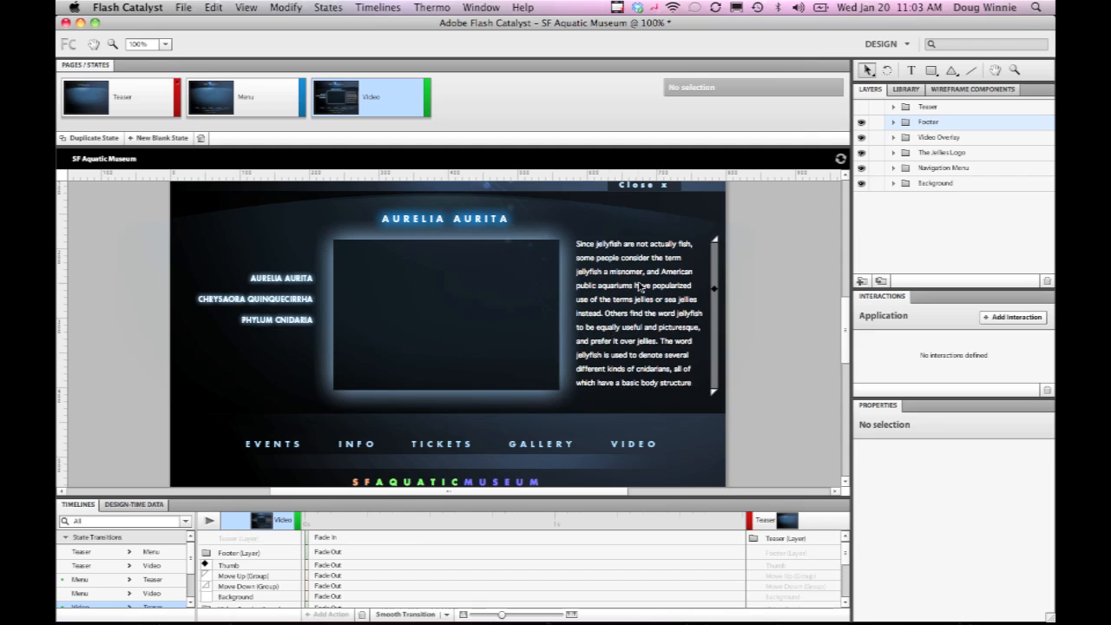
# Select the scrollbar's track, thumb and both arrow pieces beside the jellyfish text
pyautogui.click(634, 312)
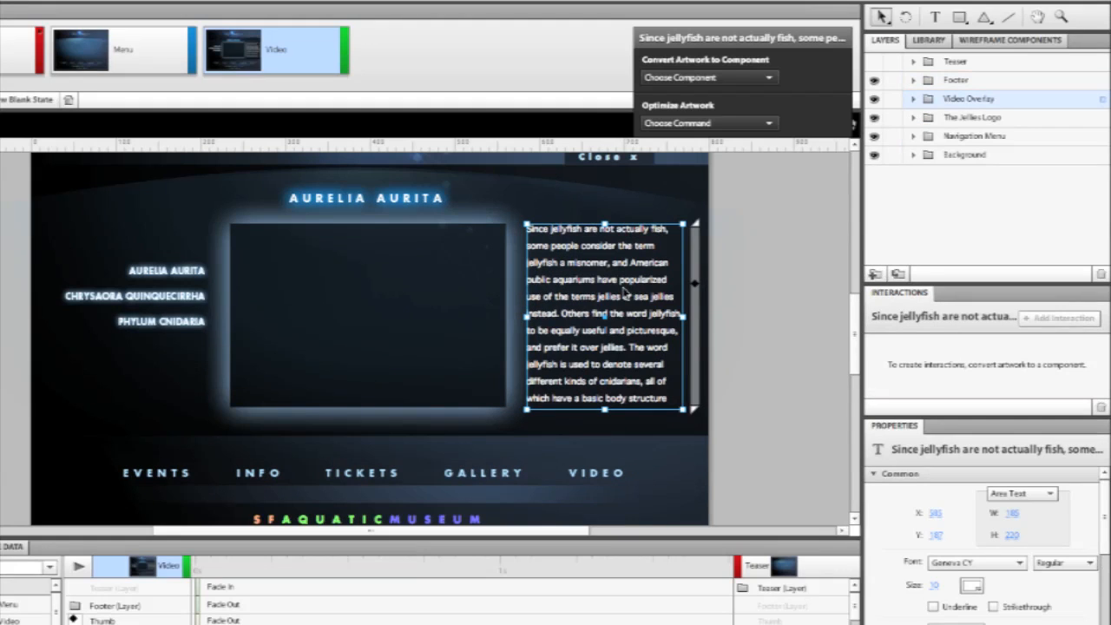
pyautogui.moveTo(633, 379)
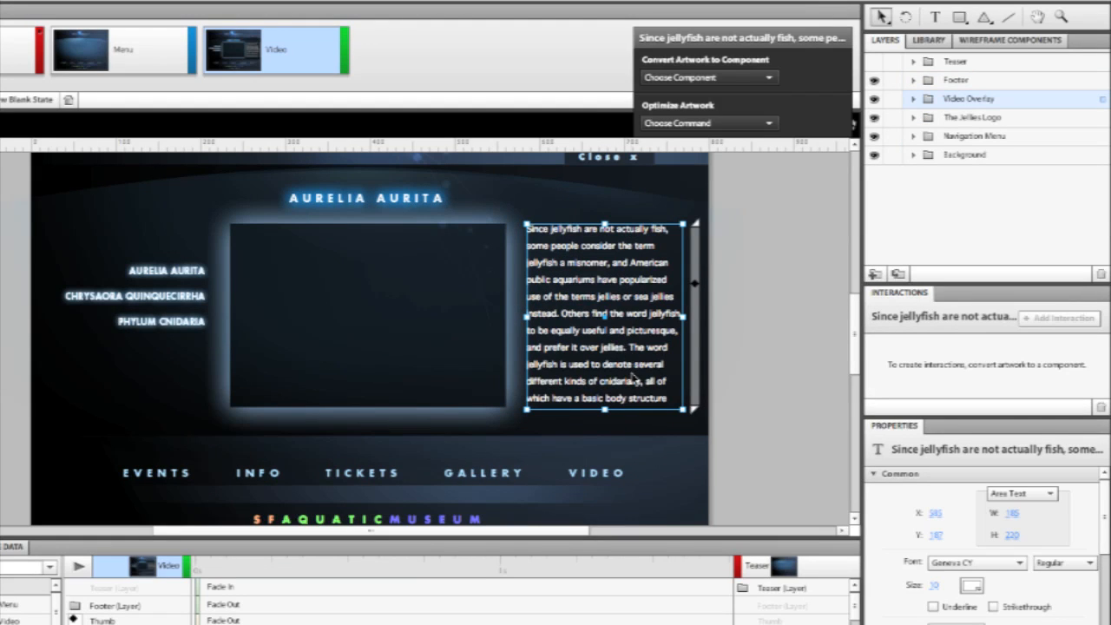
pyautogui.moveTo(714, 293)
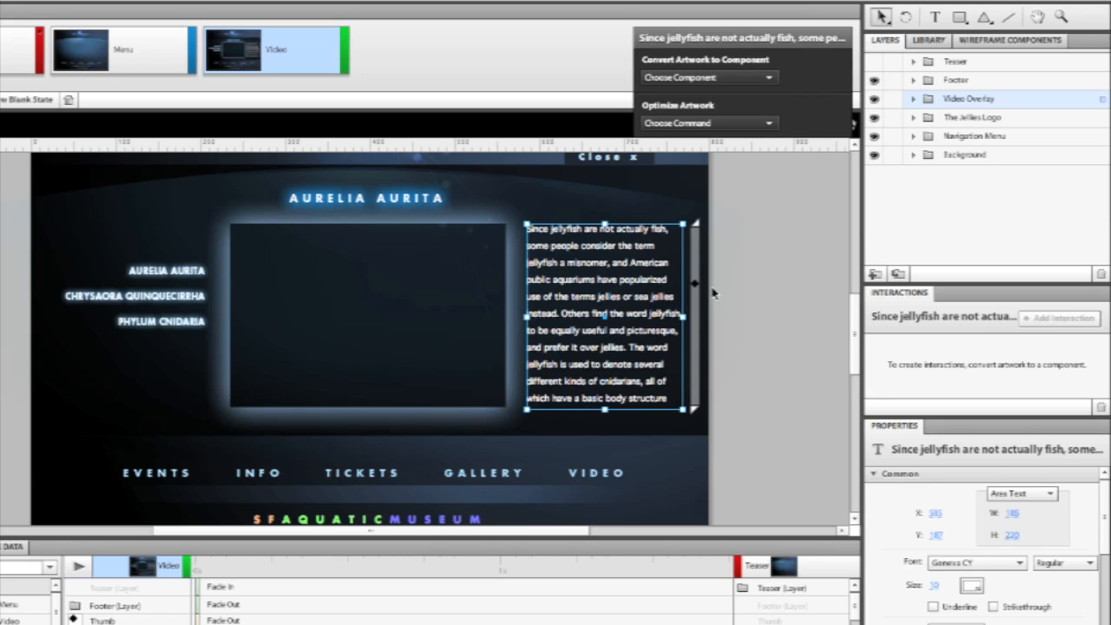
pyautogui.moveTo(653, 274)
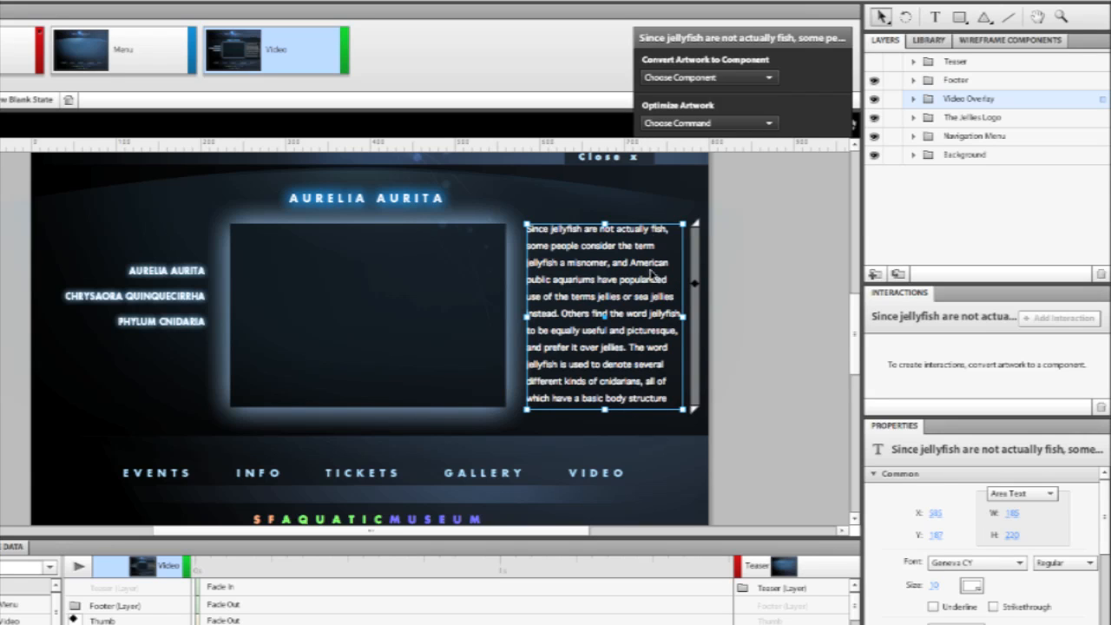
pyautogui.moveTo(760, 264)
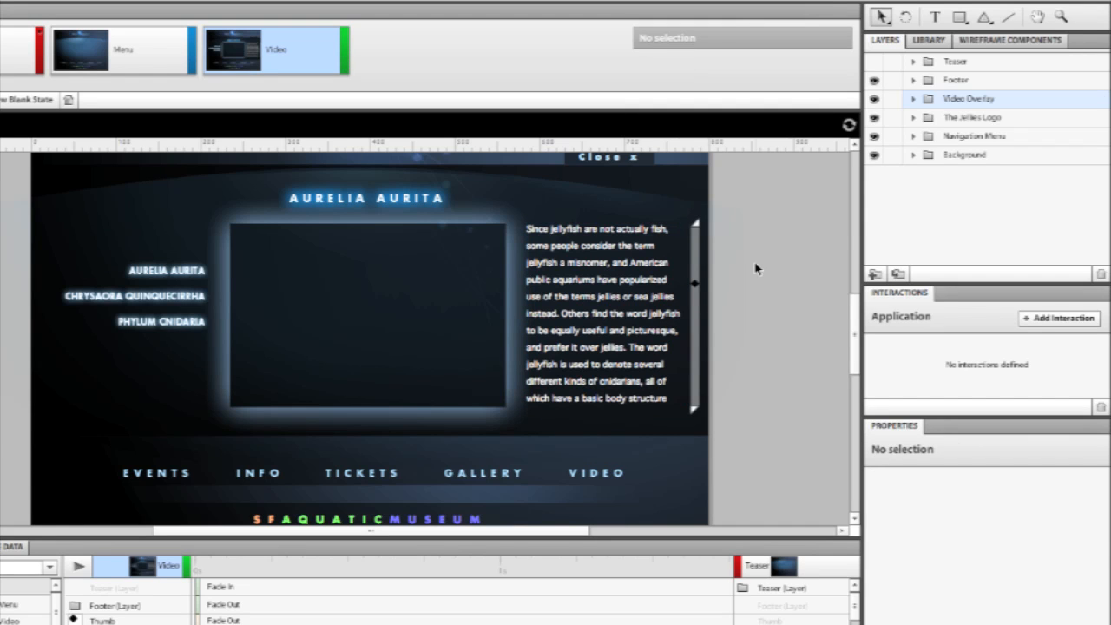
pyautogui.moveTo(695, 250)
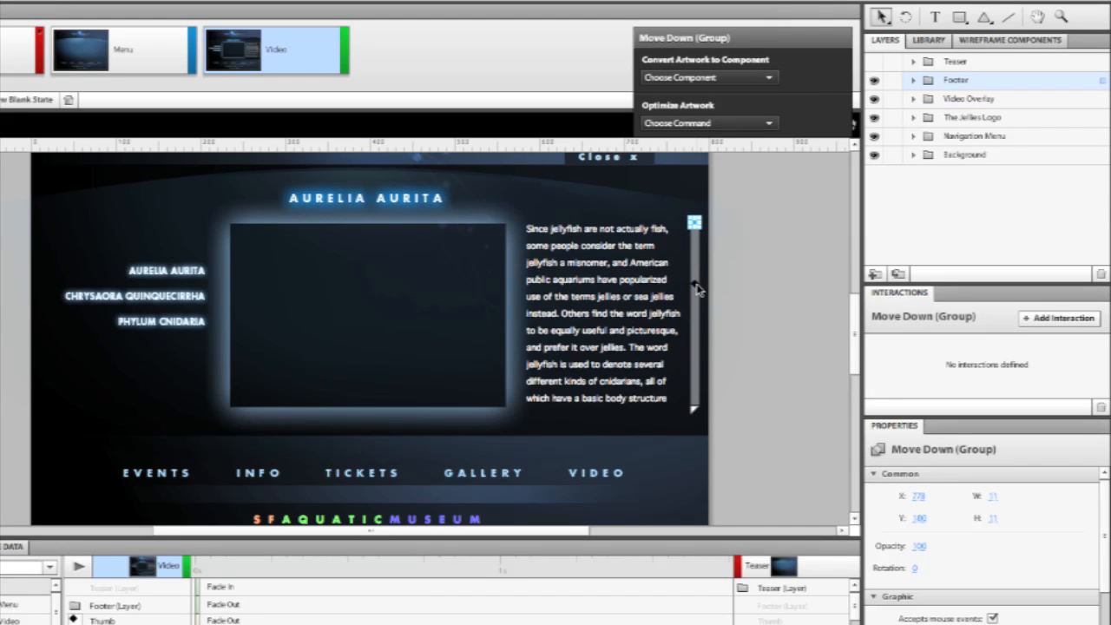
pyautogui.click(694, 313)
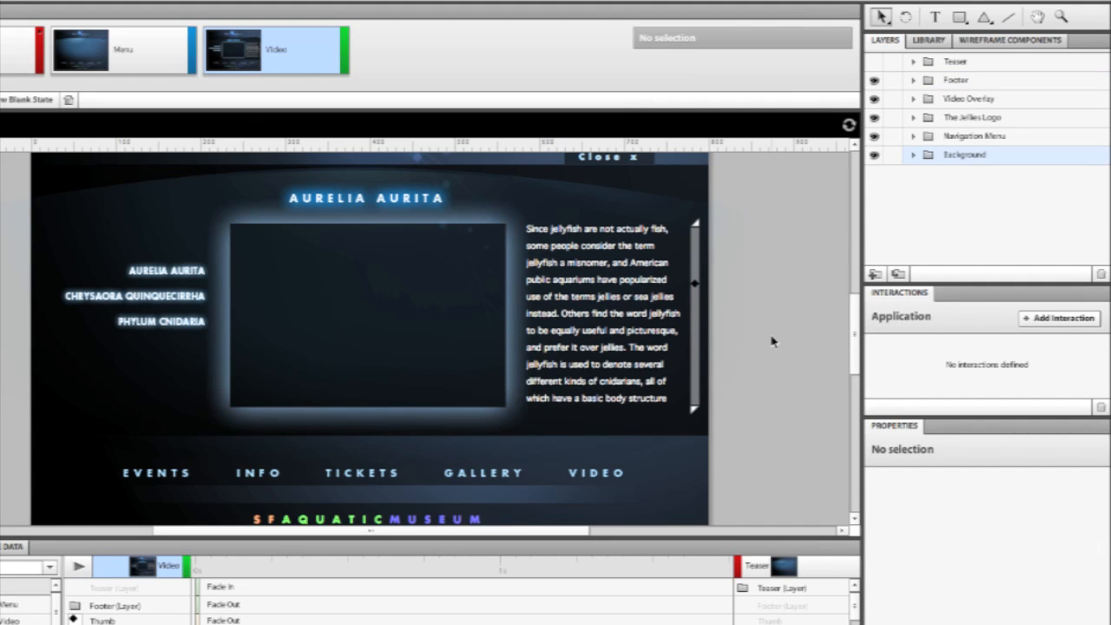
pyautogui.moveTo(703, 250)
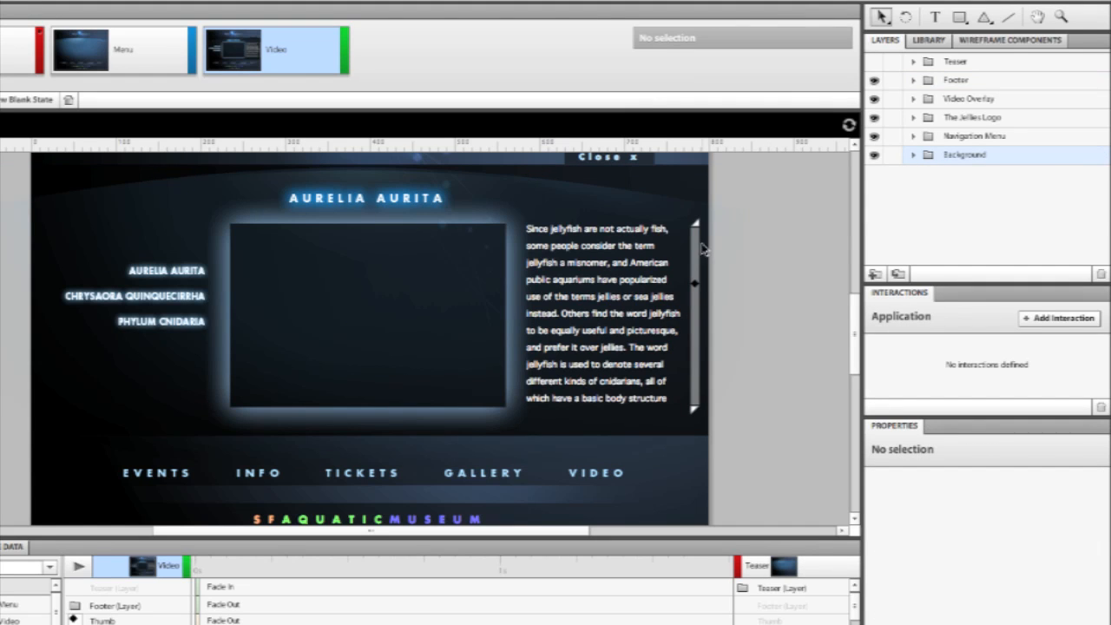
pyautogui.moveTo(698, 229)
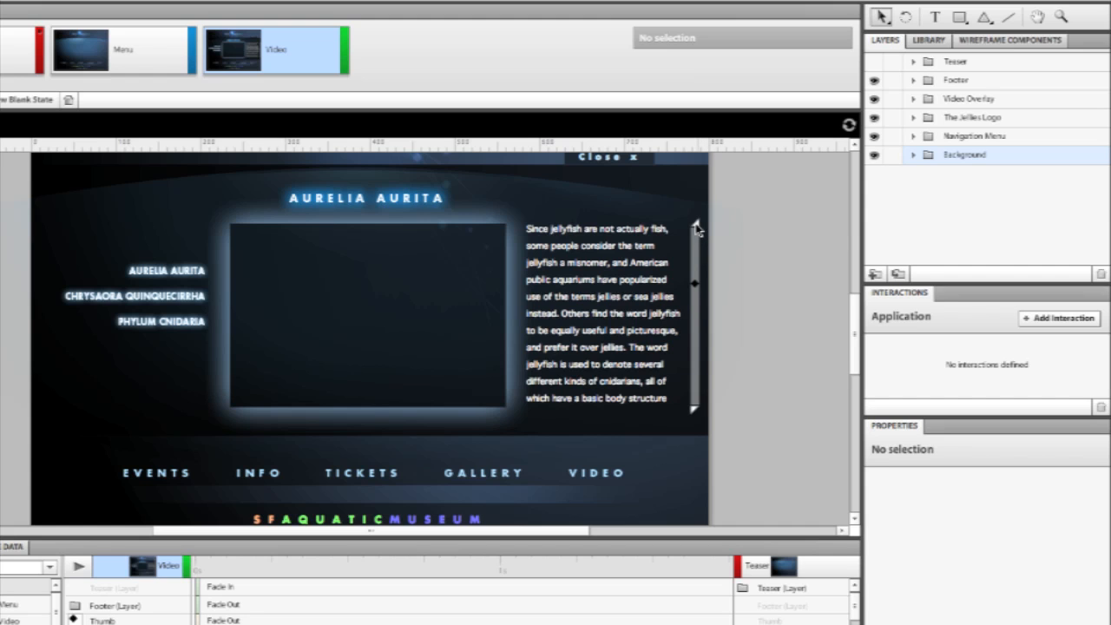
pyautogui.click(694, 222)
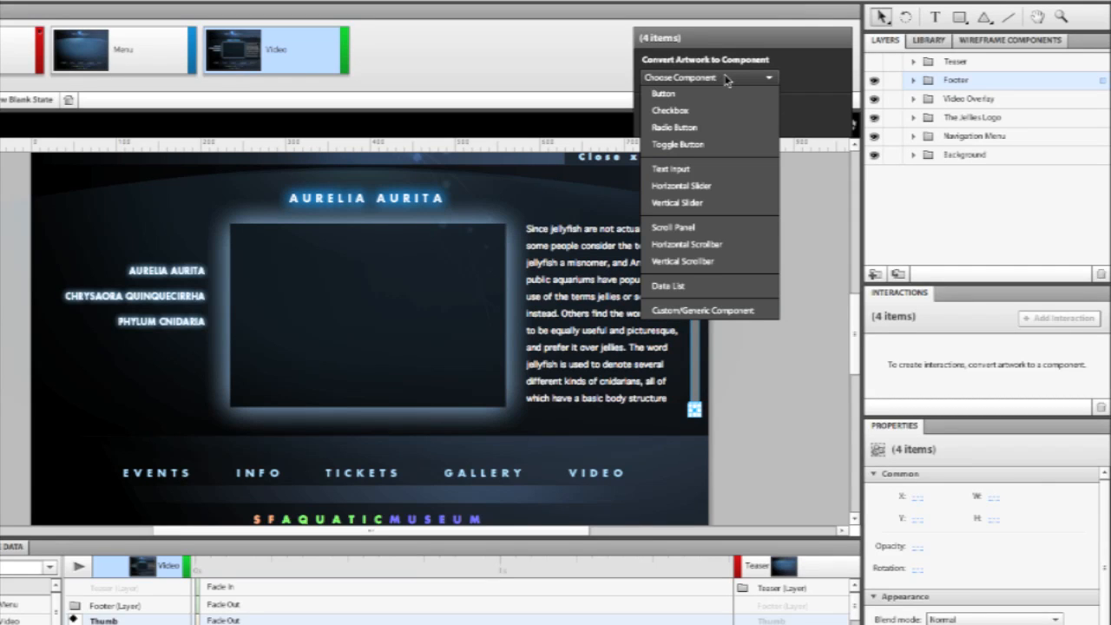
pyautogui.moveTo(684, 260)
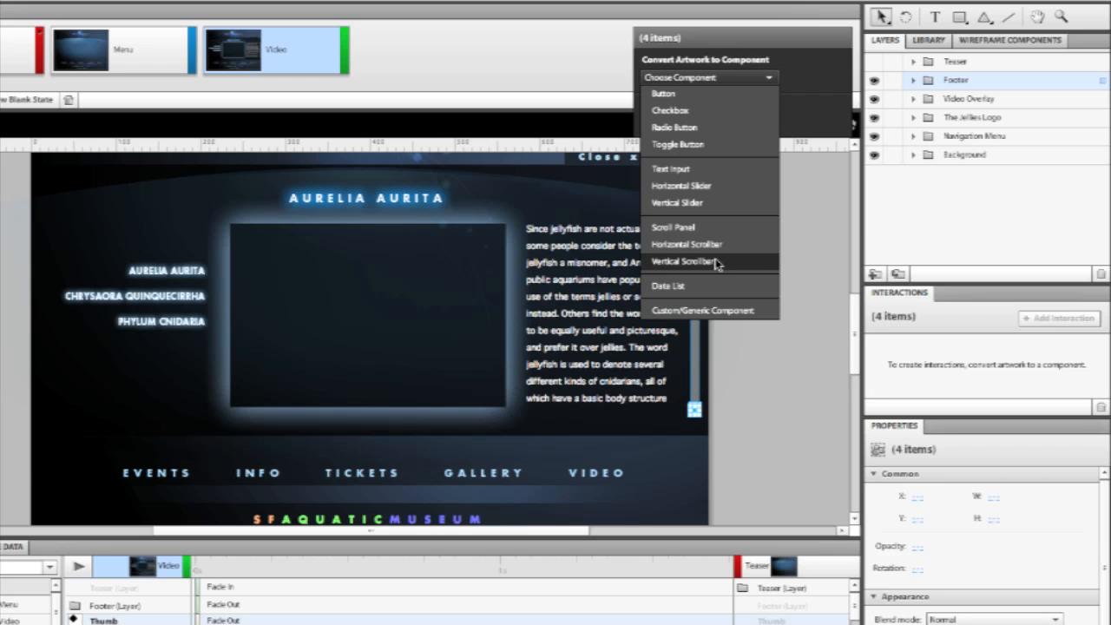
# Convert the four selected artwork pieces into a Vertical Scrollbar component
pyautogui.click(686, 263)
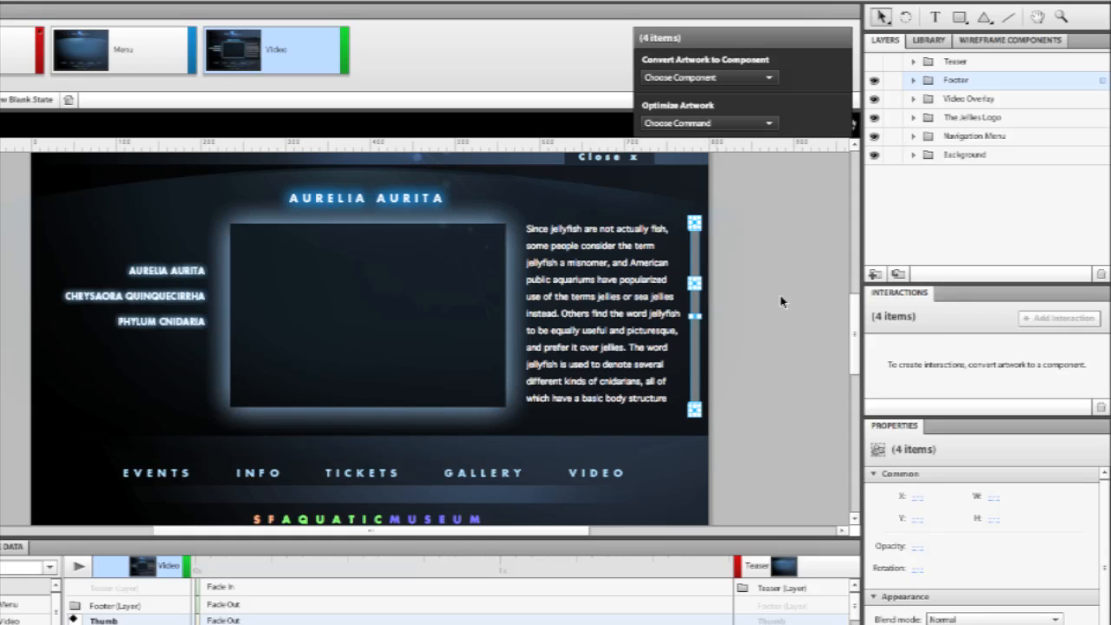
pyautogui.moveTo(781, 299)
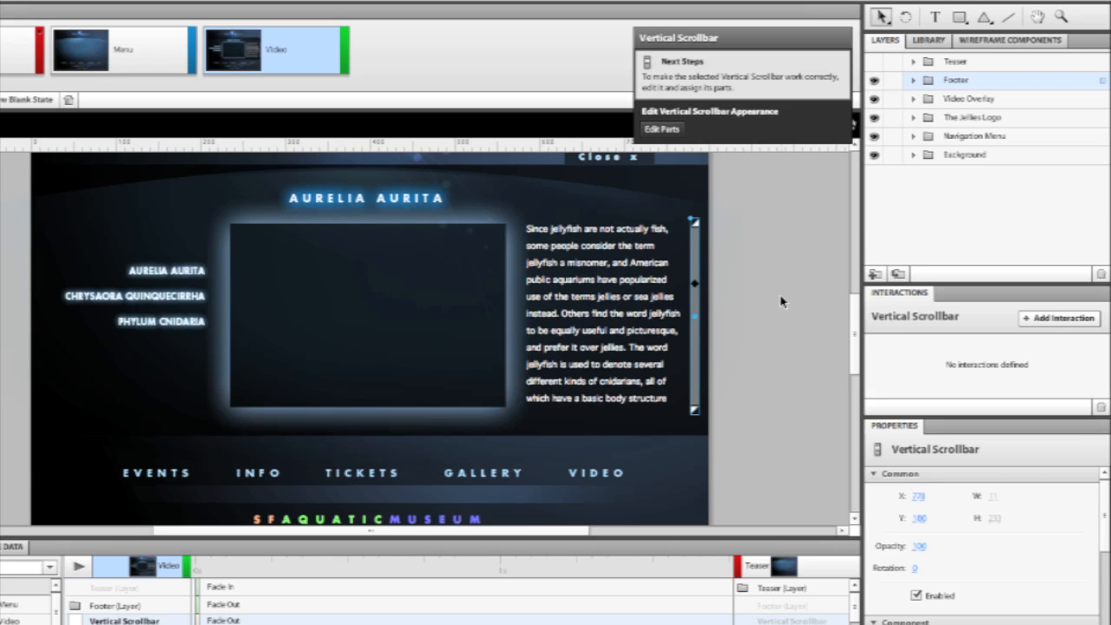
pyautogui.moveTo(740, 99)
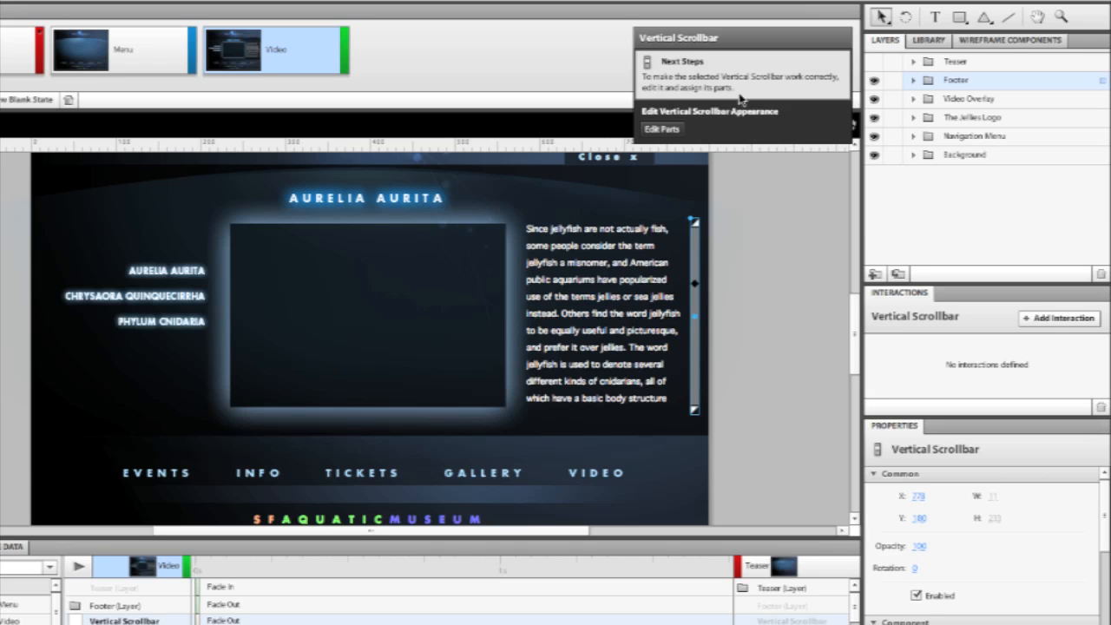
pyautogui.moveTo(668, 79)
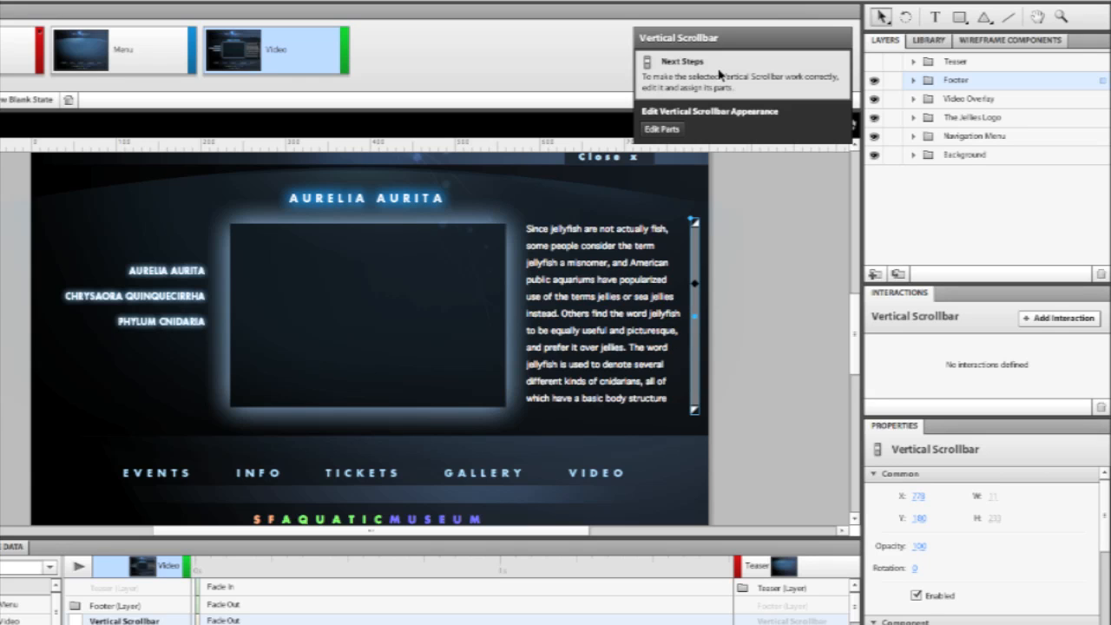
pyautogui.moveTo(726, 73)
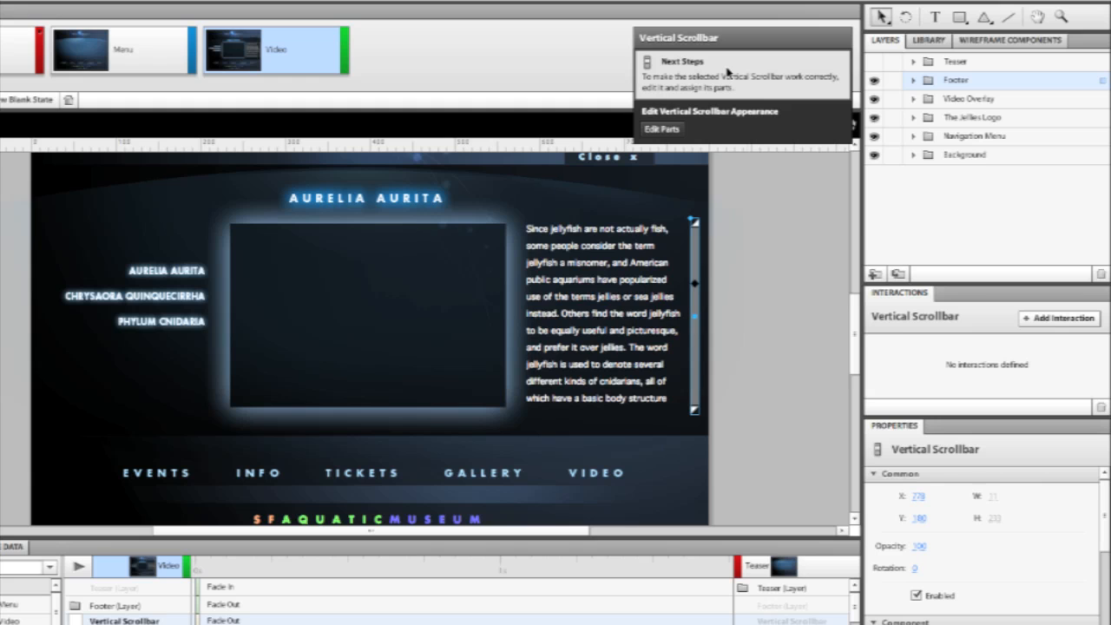
pyautogui.moveTo(662, 131)
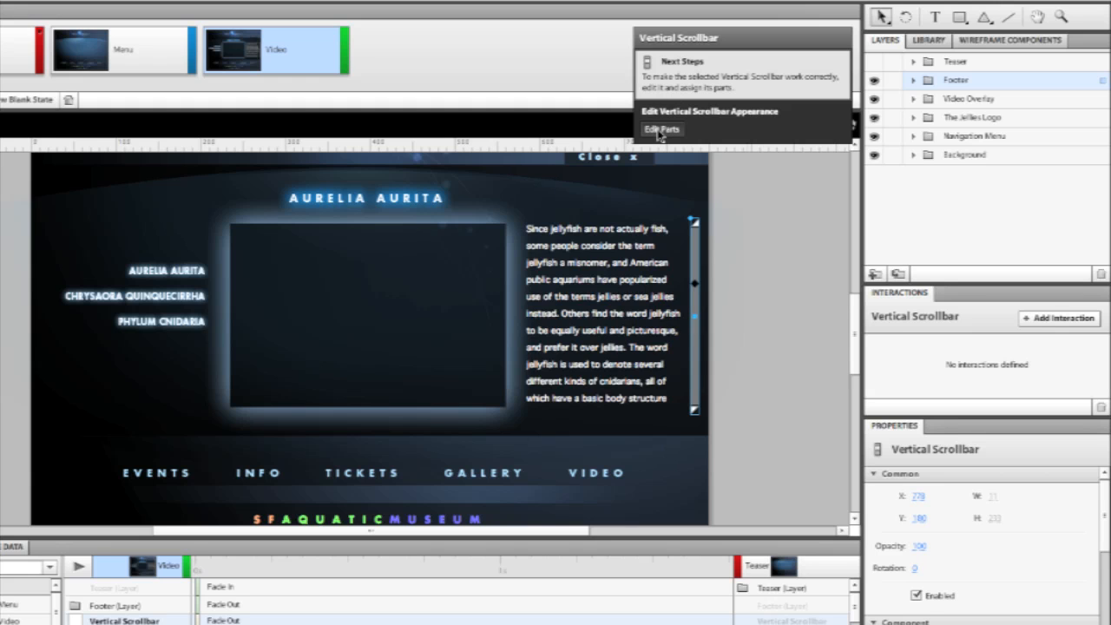
# Enter Edit Parts mode for the new Vertical Scrollbar component
pyautogui.click(662, 128)
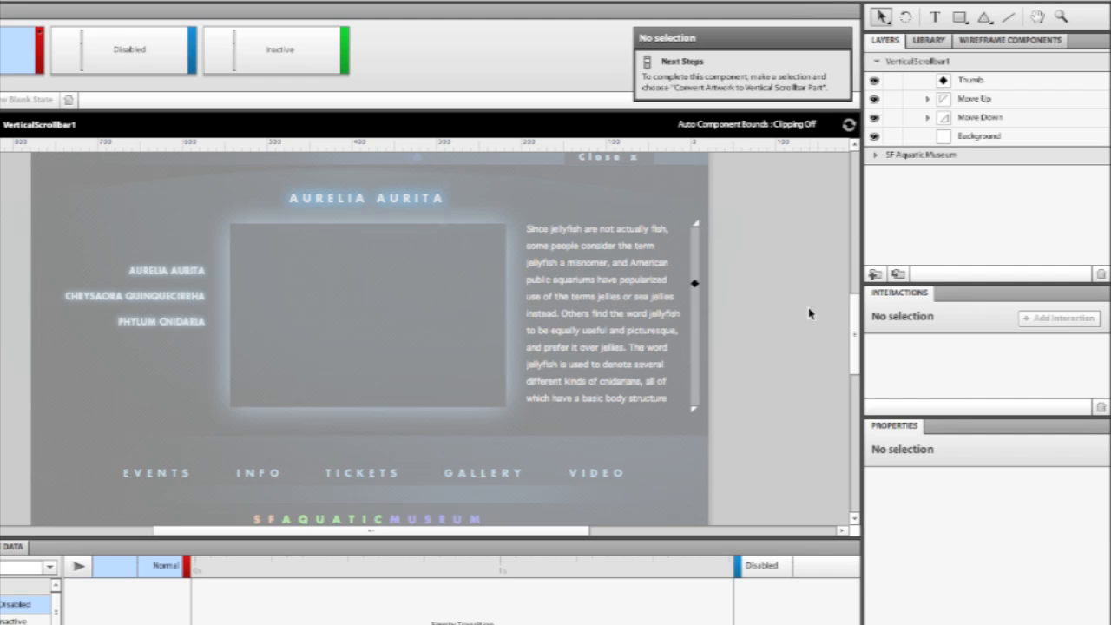
pyautogui.moveTo(698, 228)
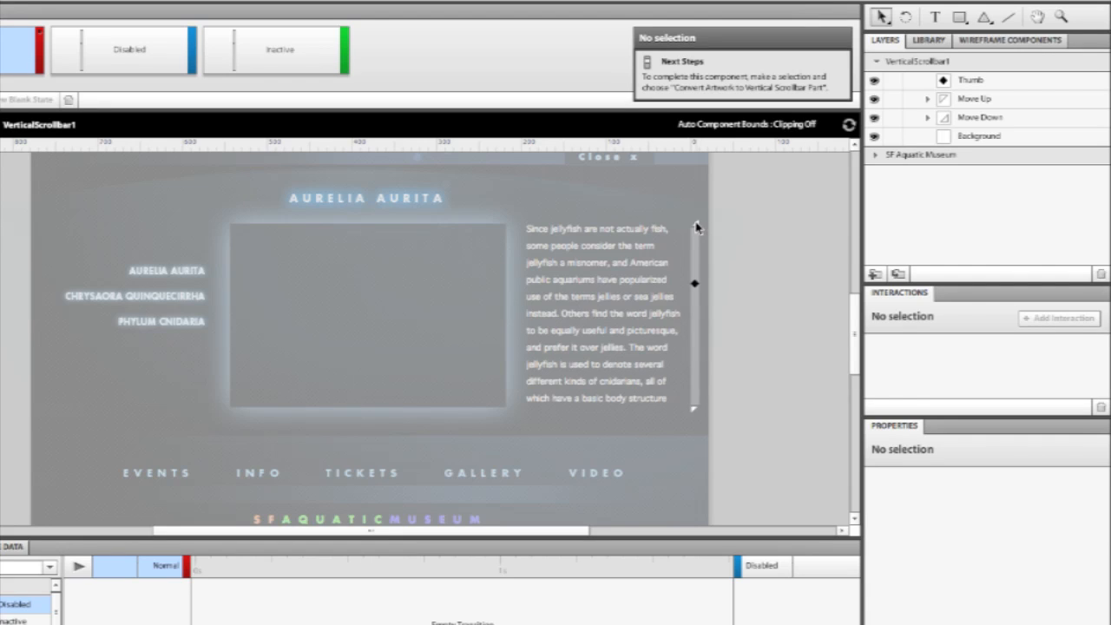
# Select the Move Down arrow group inside the scrollbar for part assignment
pyautogui.click(979, 118)
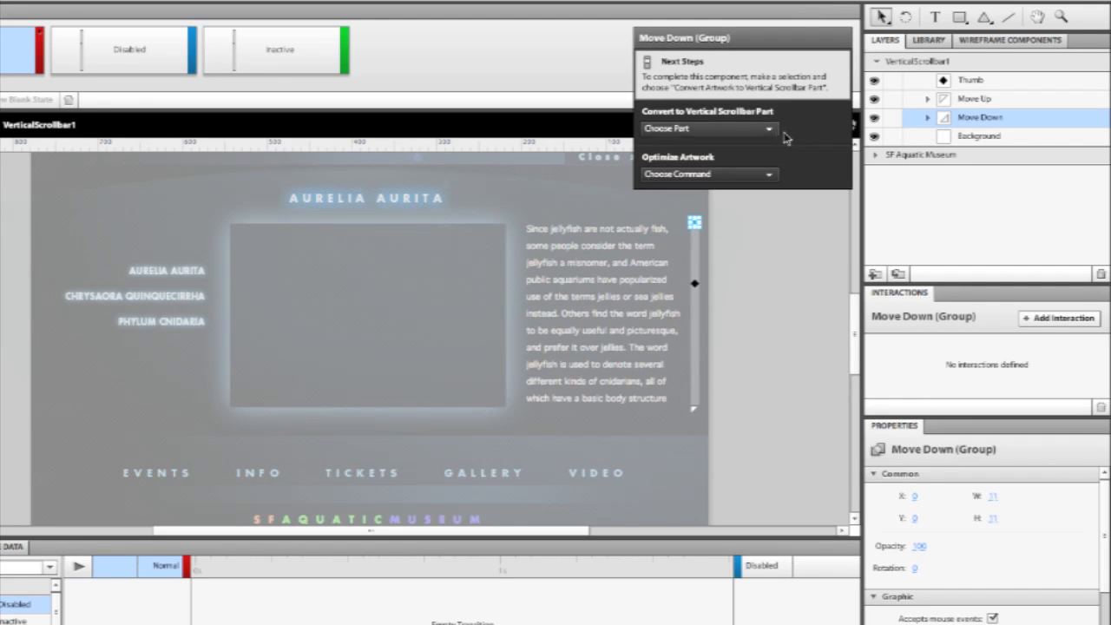
pyautogui.moveTo(799, 131)
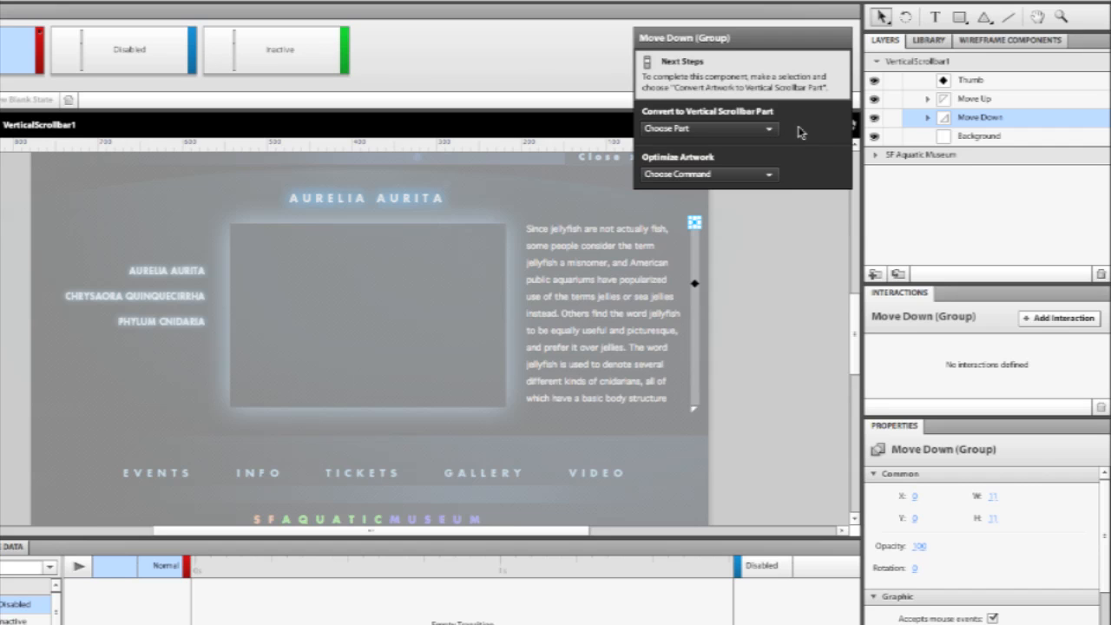
pyautogui.moveTo(745, 116)
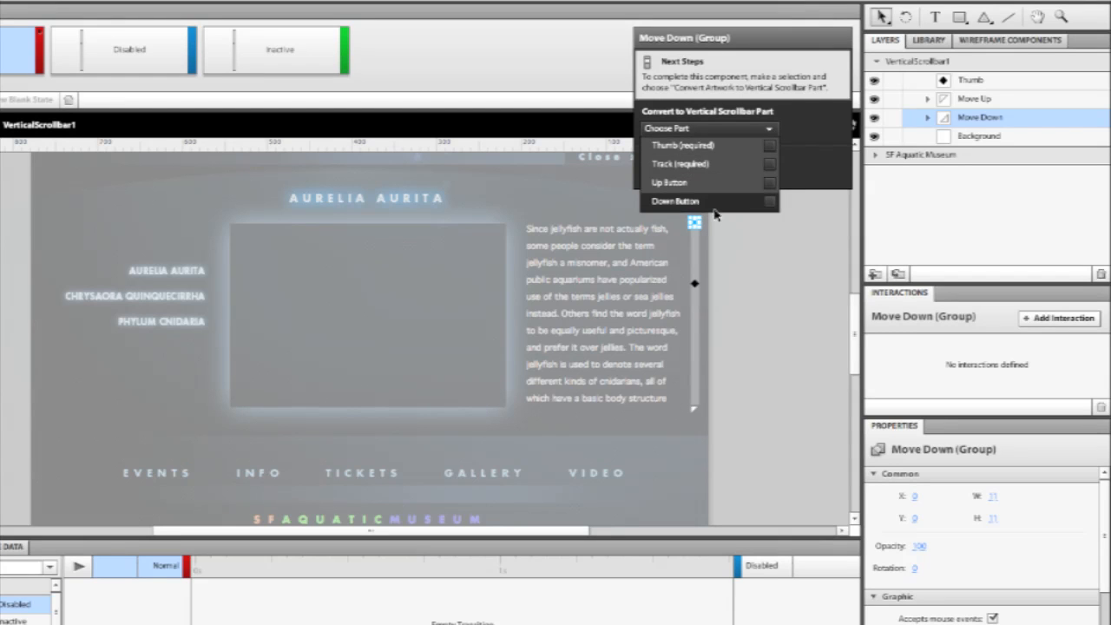
pyautogui.moveTo(737, 152)
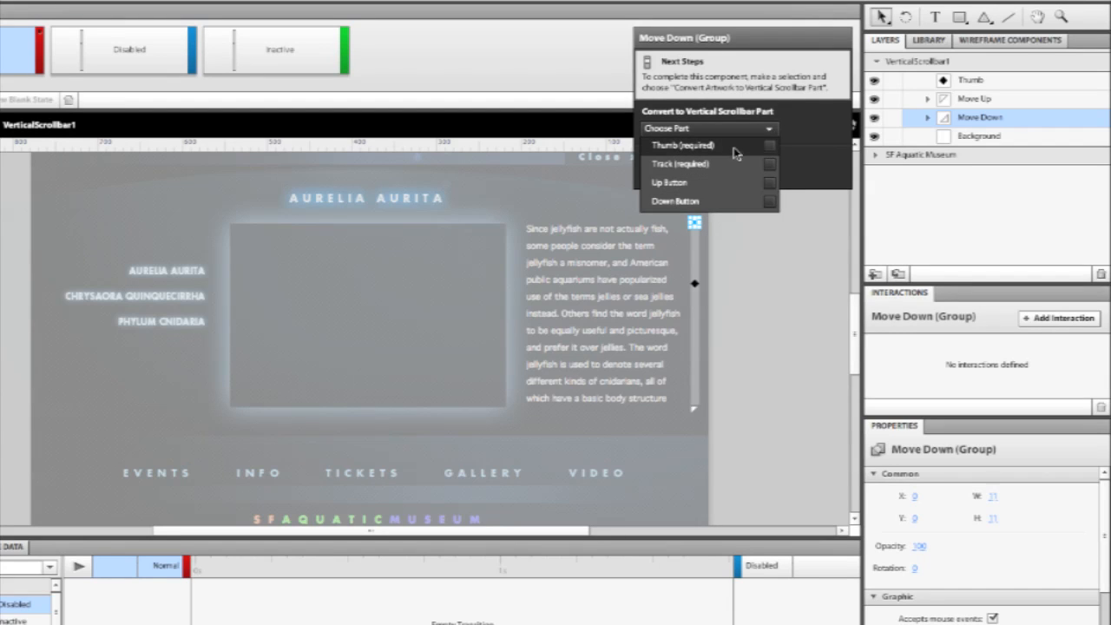
pyautogui.moveTo(695, 187)
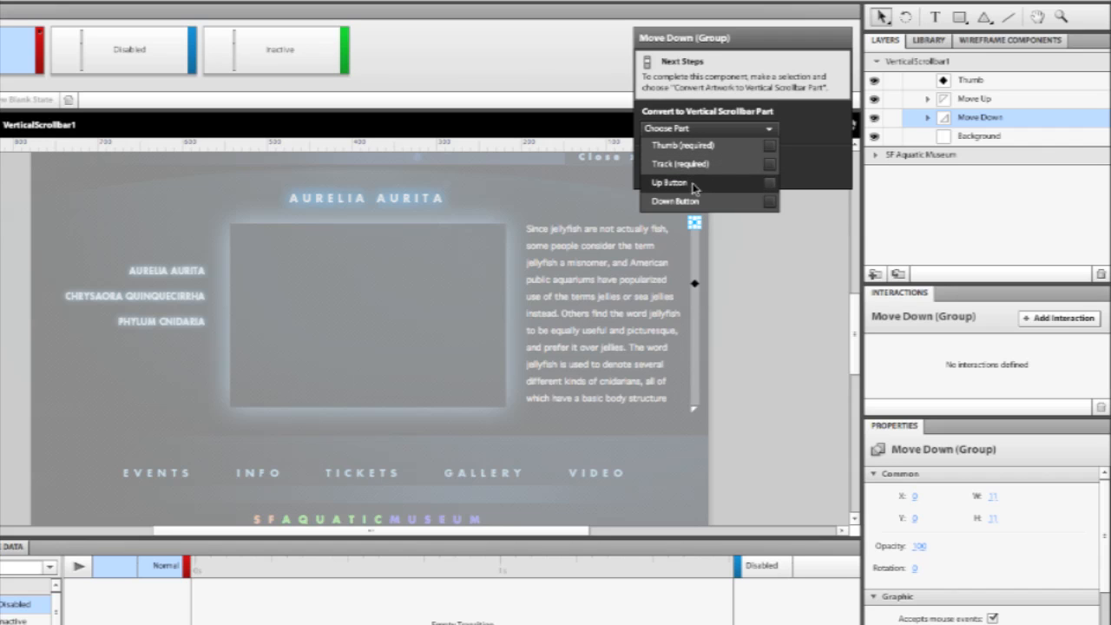
pyautogui.moveTo(733, 188)
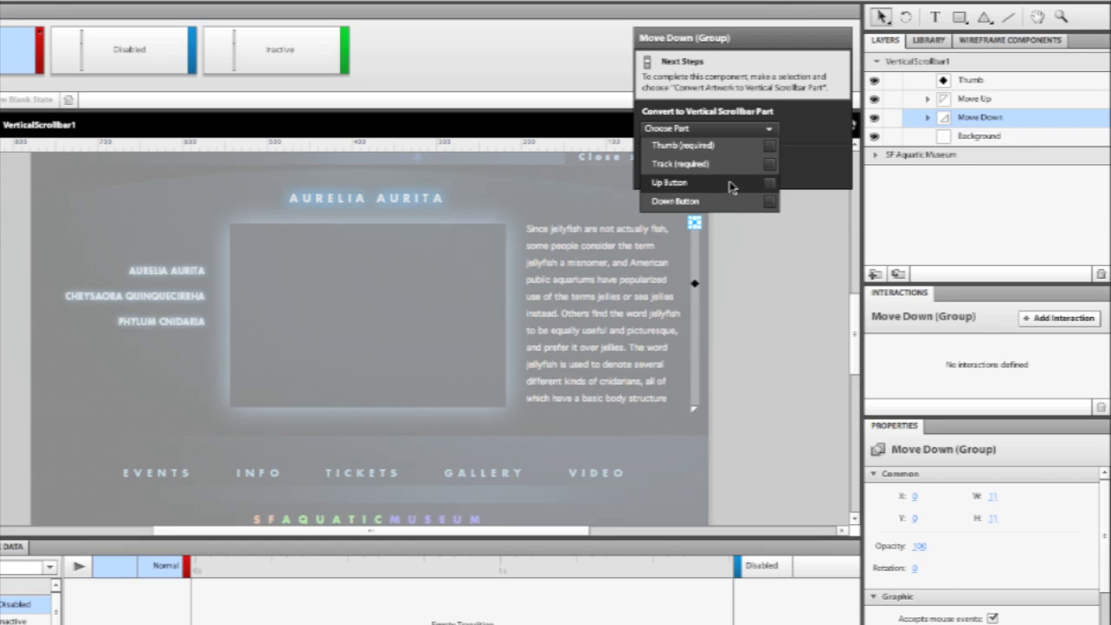
# Assign the Move Down group as the scrollbar's Up Button, then select Move Up
pyautogui.click(670, 183)
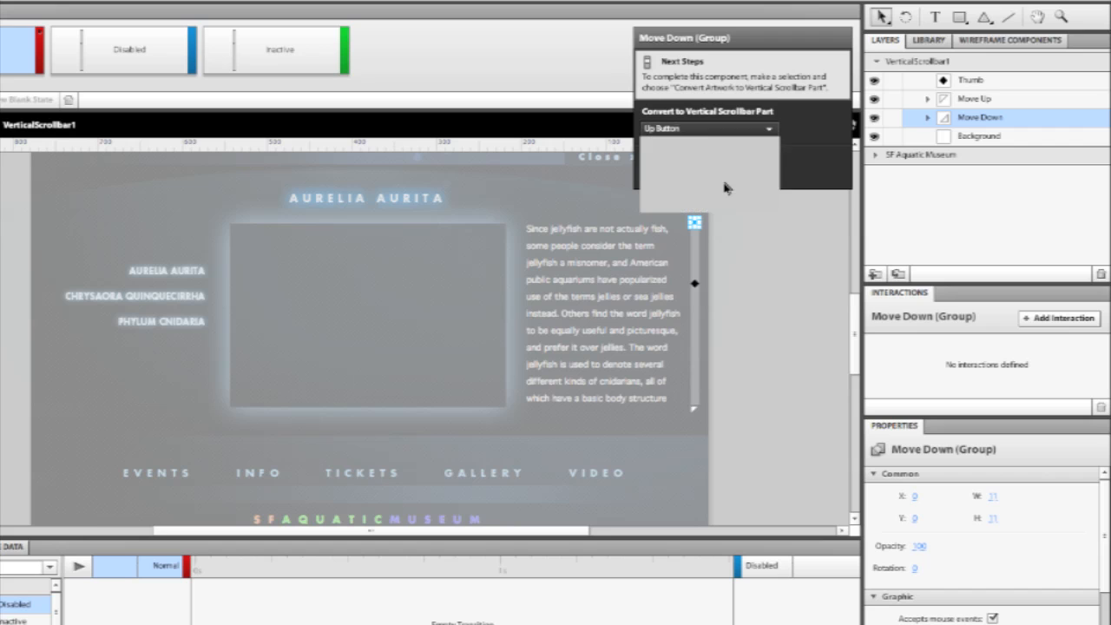
pyautogui.moveTo(730, 240)
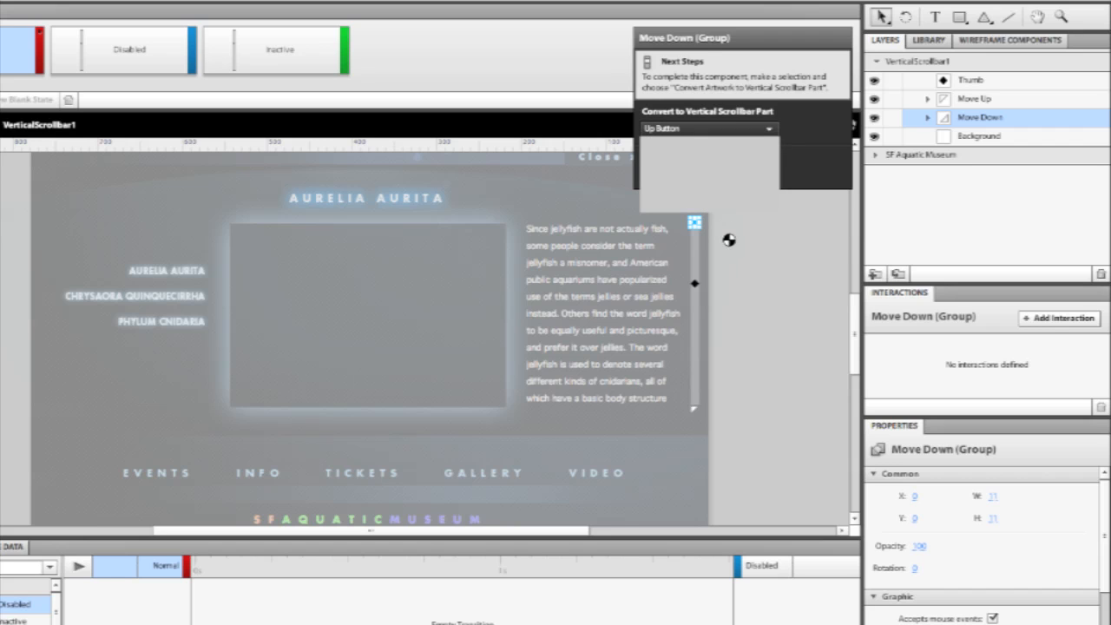
pyautogui.click(976, 118)
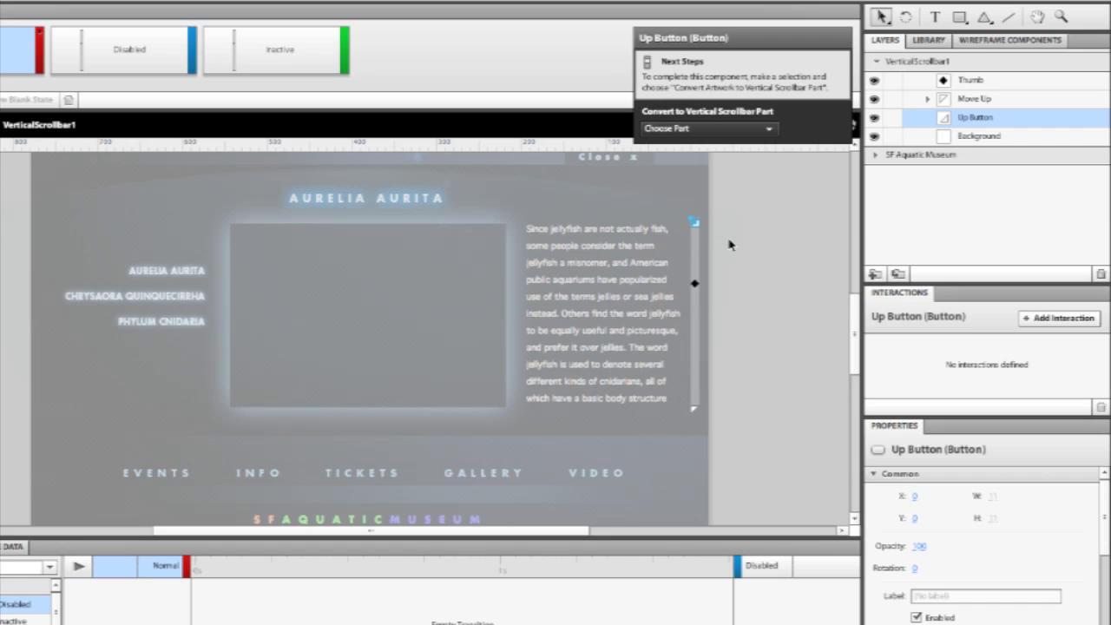
pyautogui.moveTo(713, 406)
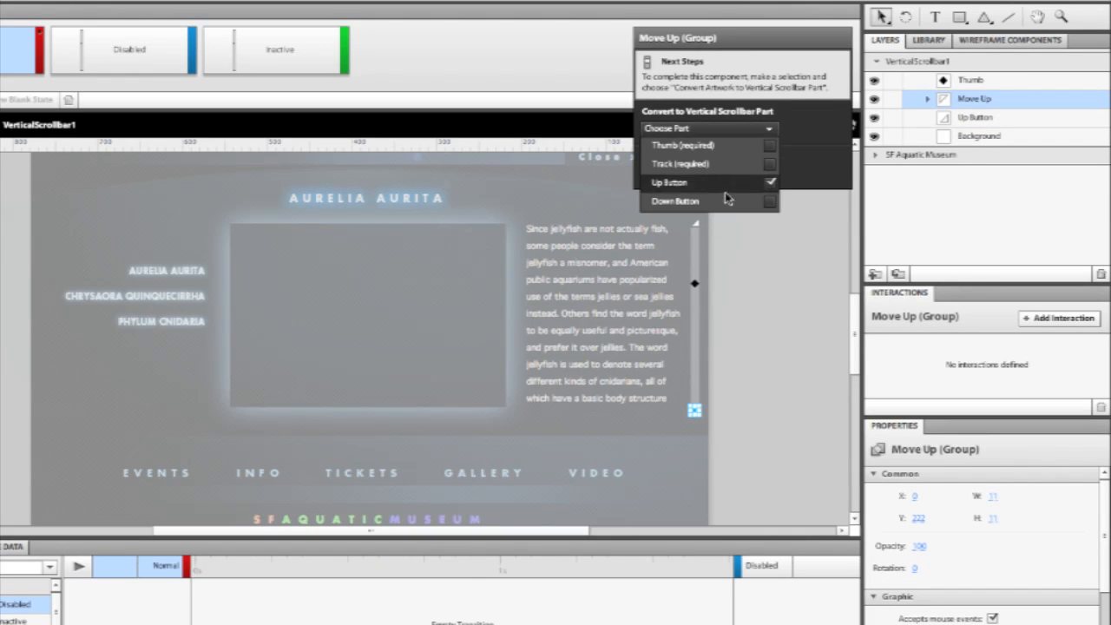
# Assign the Move Up group as the scrollbar's Down Button
pyautogui.click(675, 201)
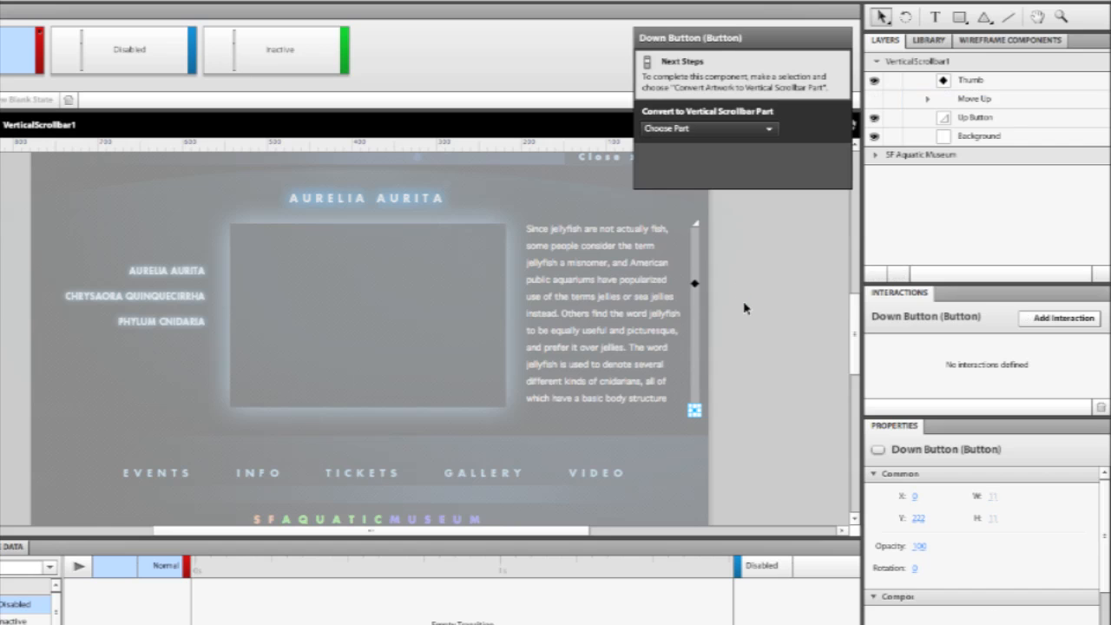
pyautogui.click(974, 97)
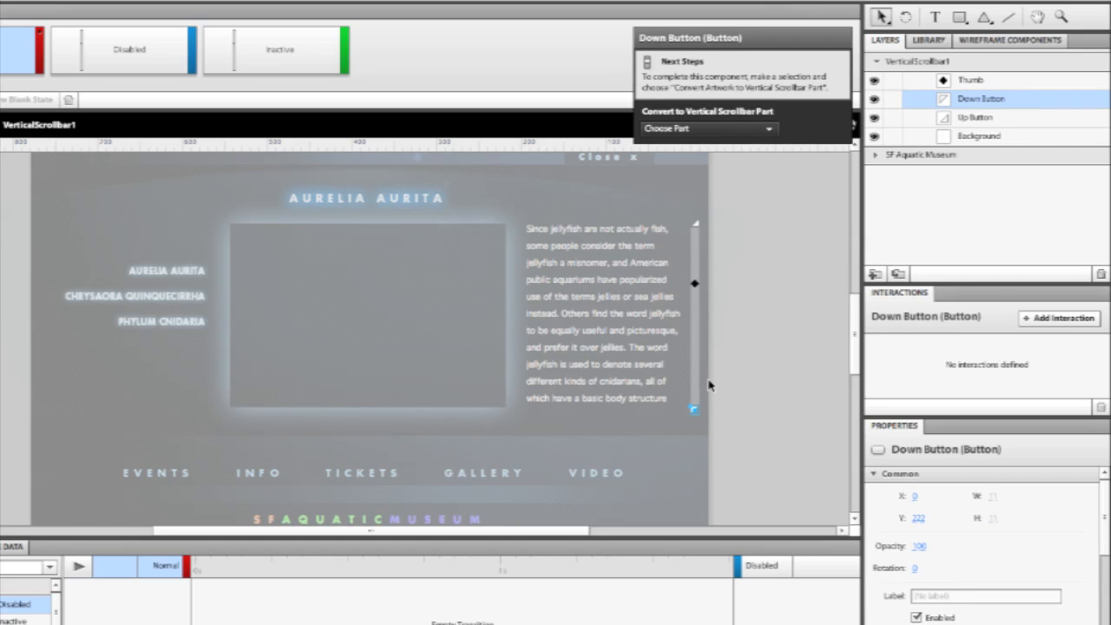
pyautogui.moveTo(698, 259)
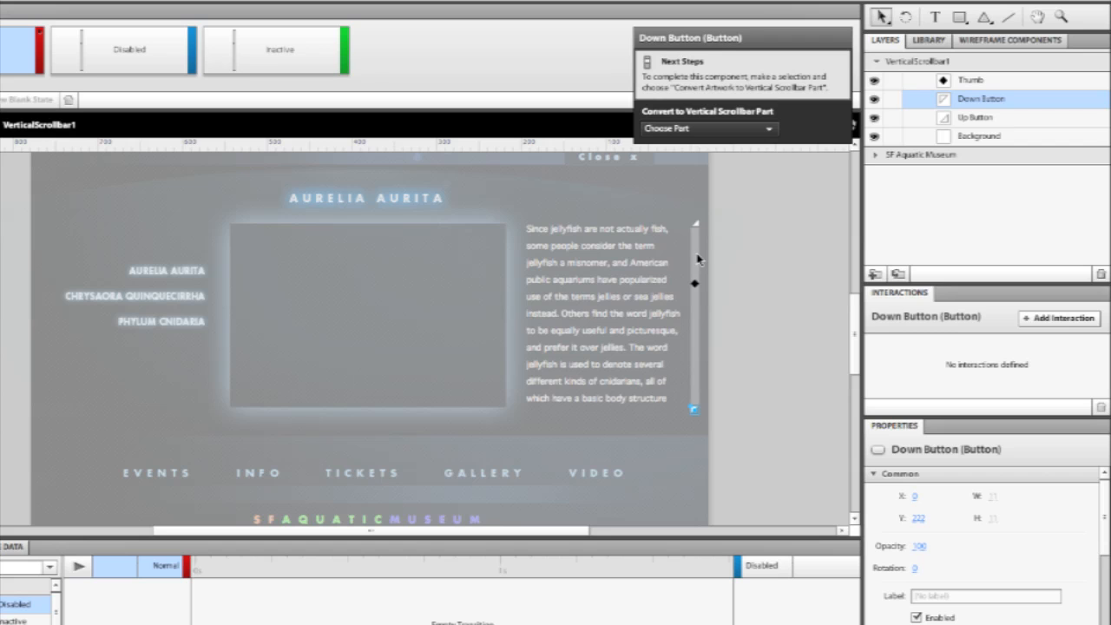
# Assign the Background rectangle as the scrollbar's required Track part
pyautogui.click(980, 136)
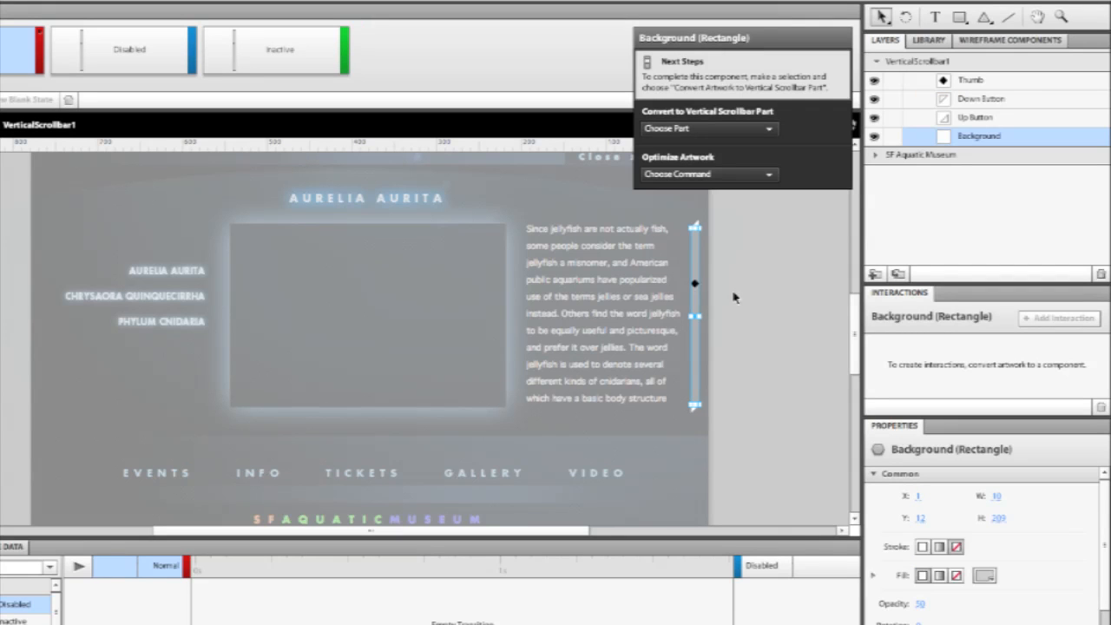
pyautogui.moveTo(694, 215)
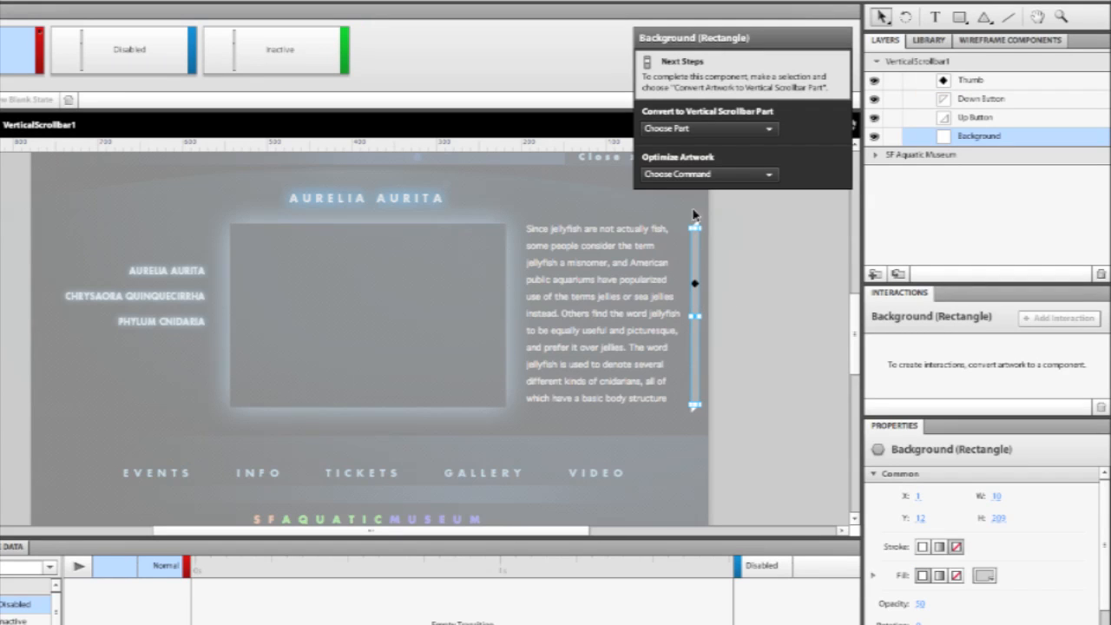
pyautogui.moveTo(700, 365)
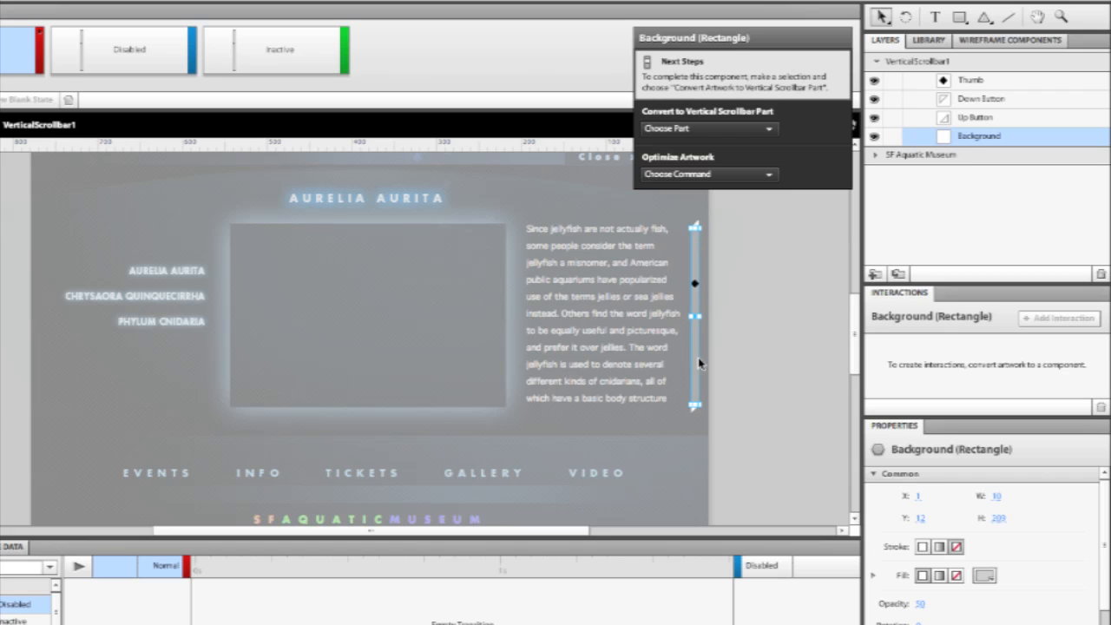
pyautogui.moveTo(611, 326)
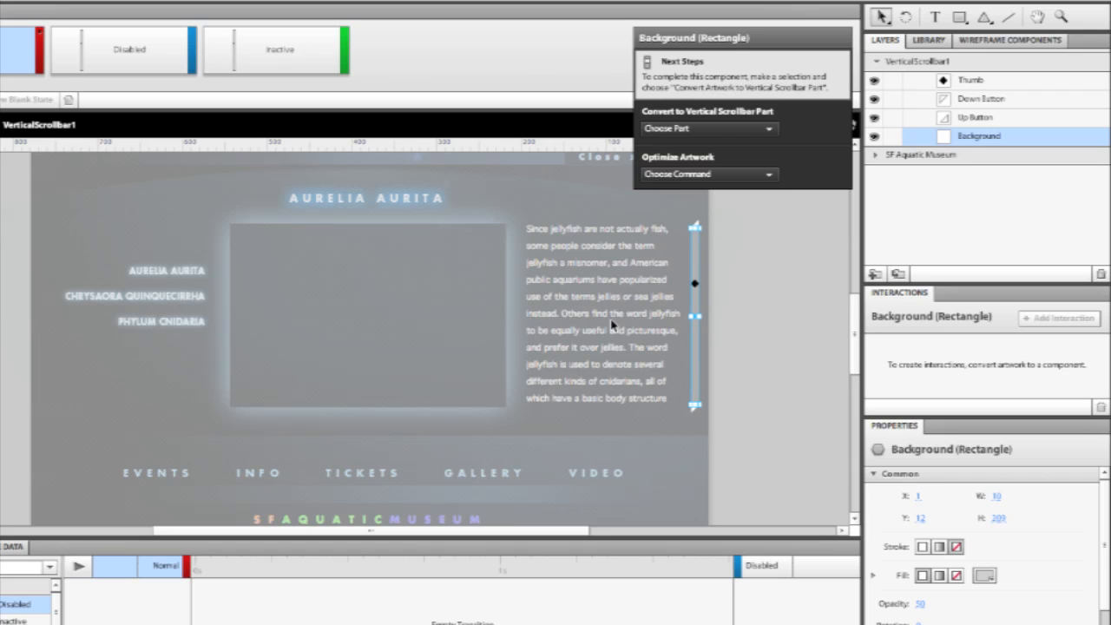
pyautogui.moveTo(817, 320)
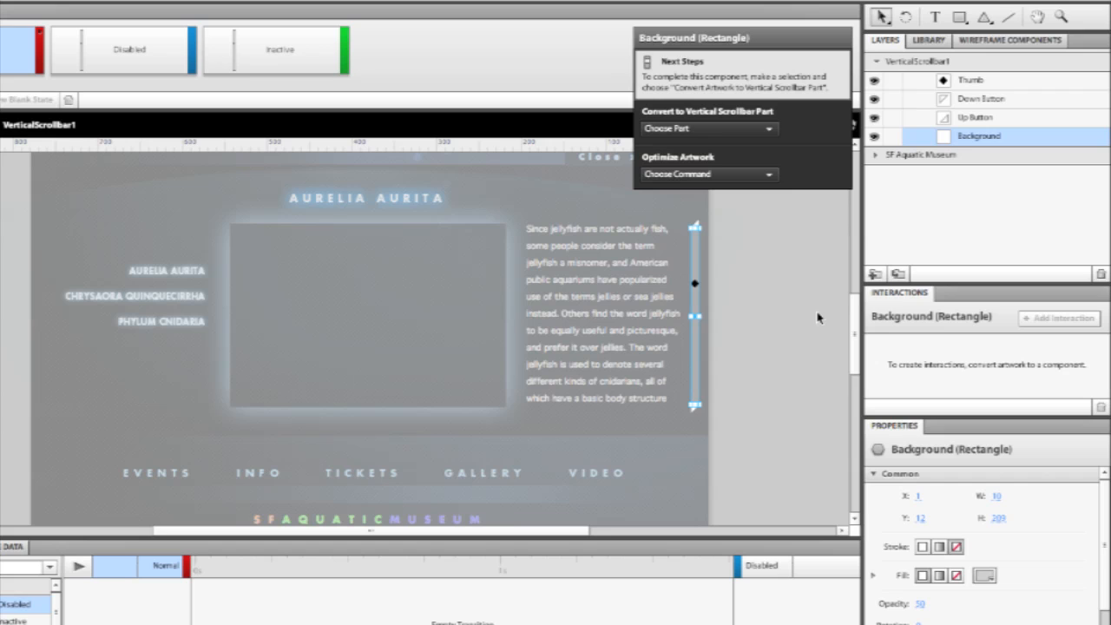
pyautogui.click(709, 129)
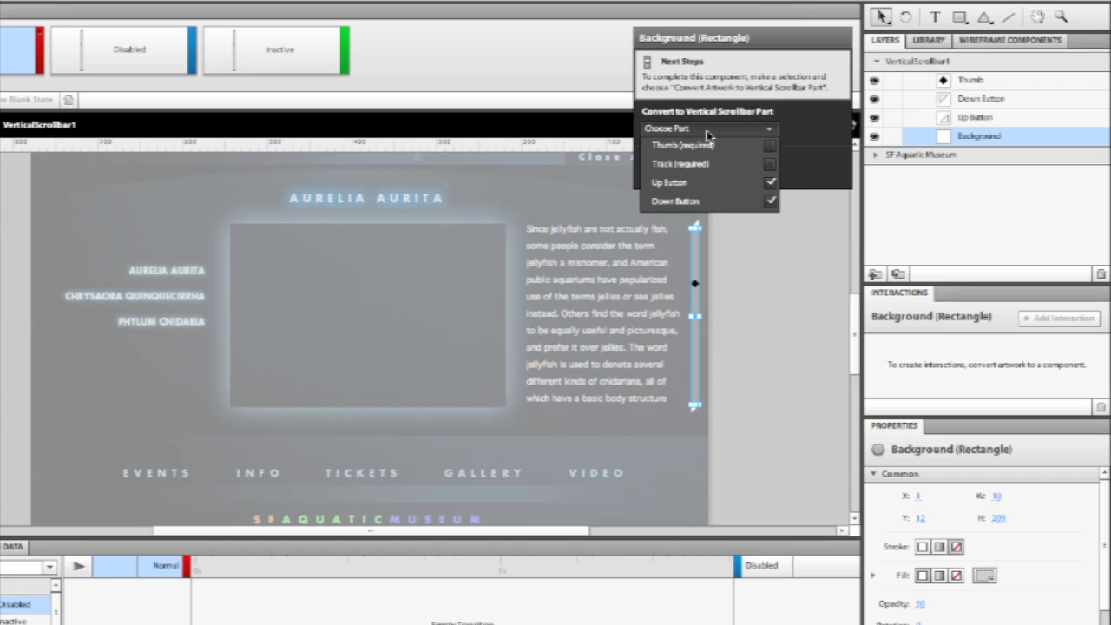
pyautogui.moveTo(681, 163)
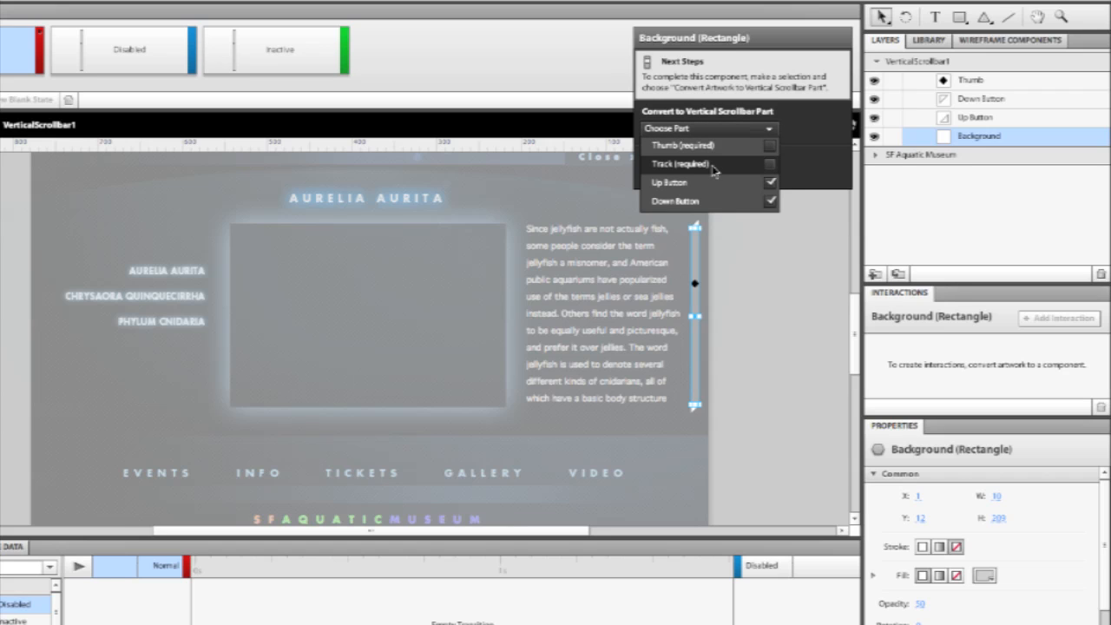
pyautogui.click(681, 163)
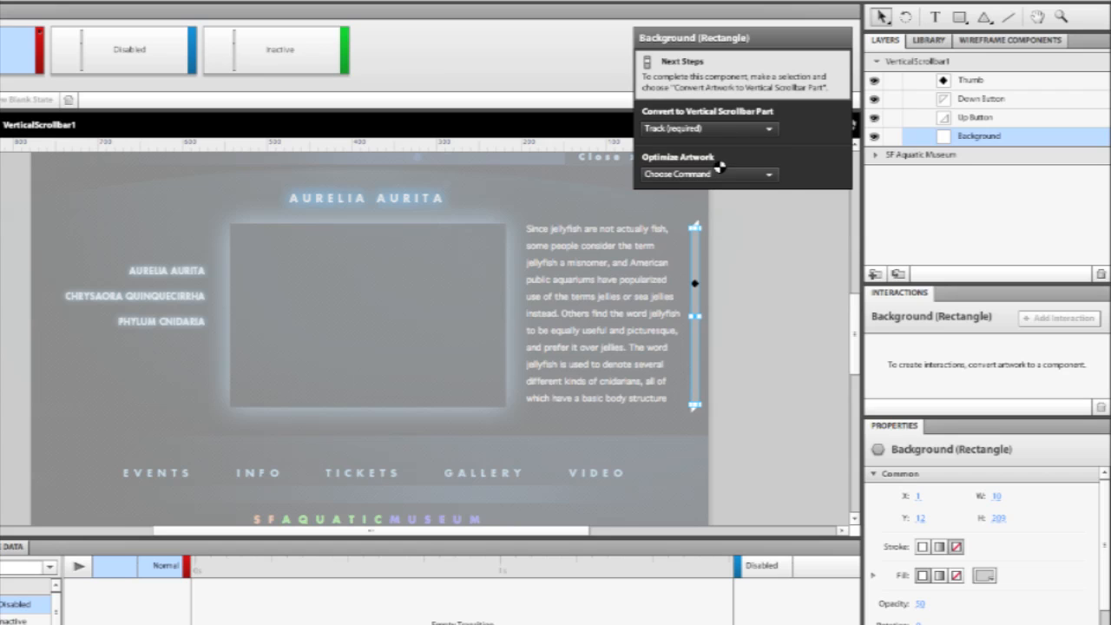
pyautogui.moveTo(710, 320)
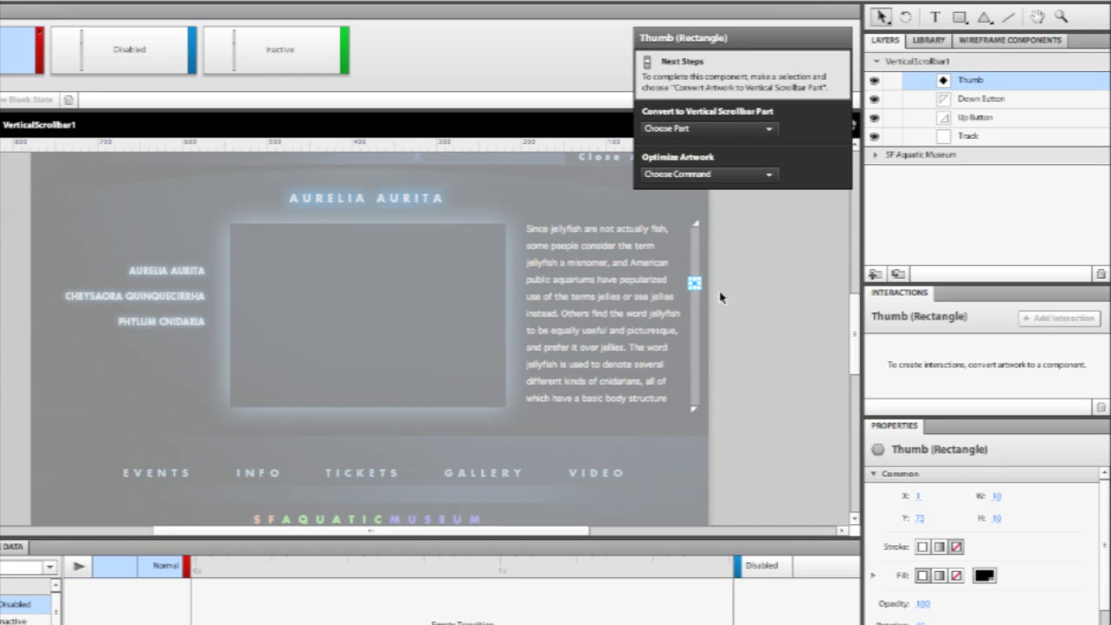
# Assign the small rectangle as the scrollbar's Thumb part
pyautogui.click(708, 129)
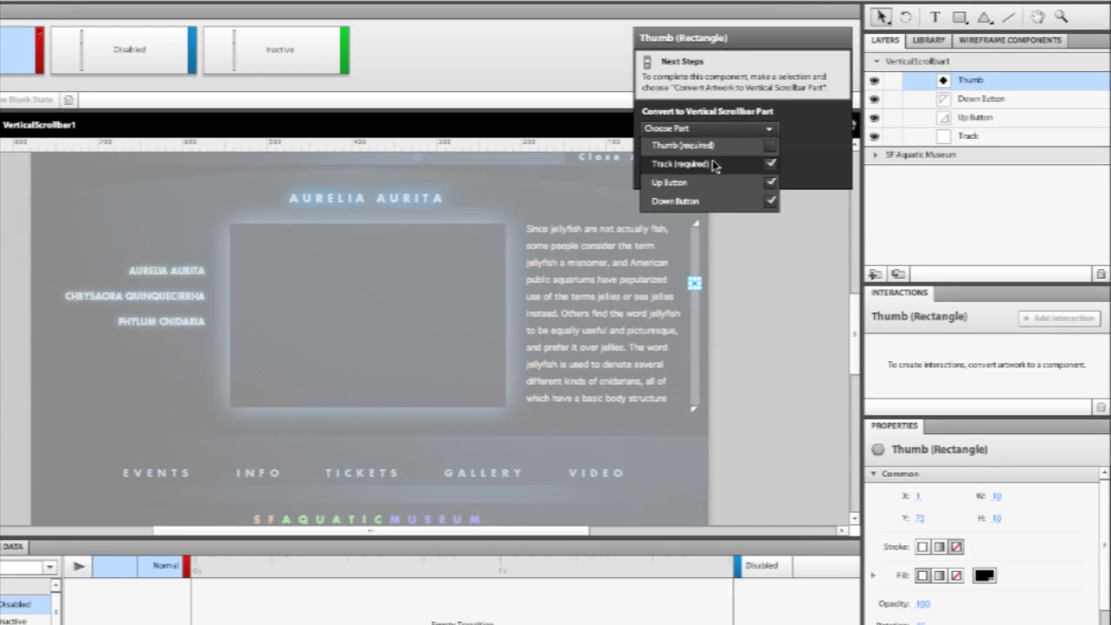
pyautogui.click(703, 146)
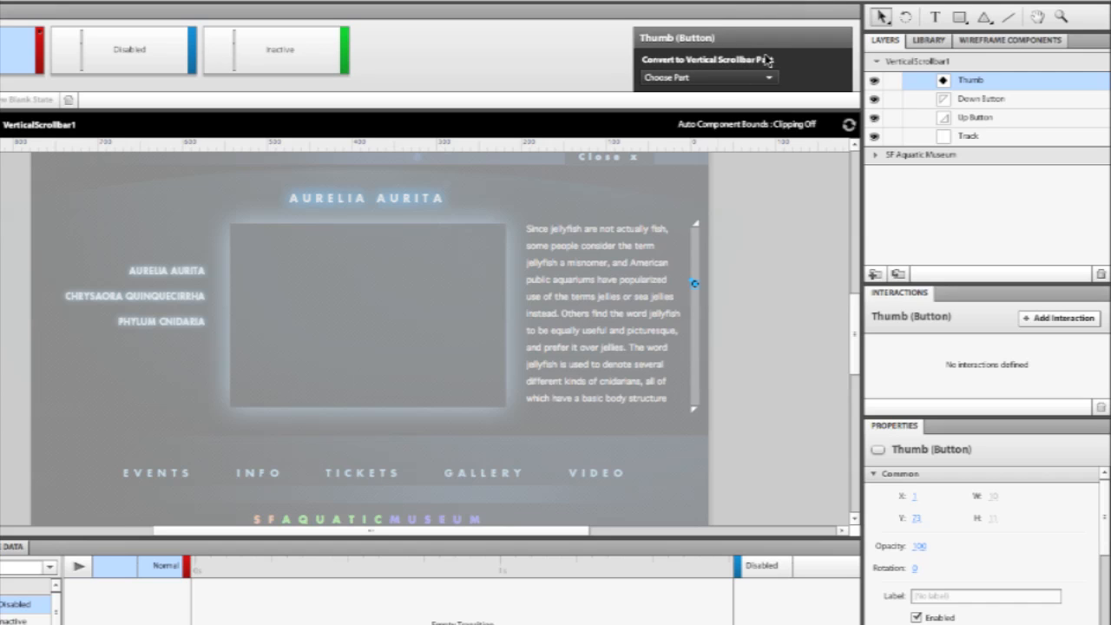
pyautogui.moveTo(773, 253)
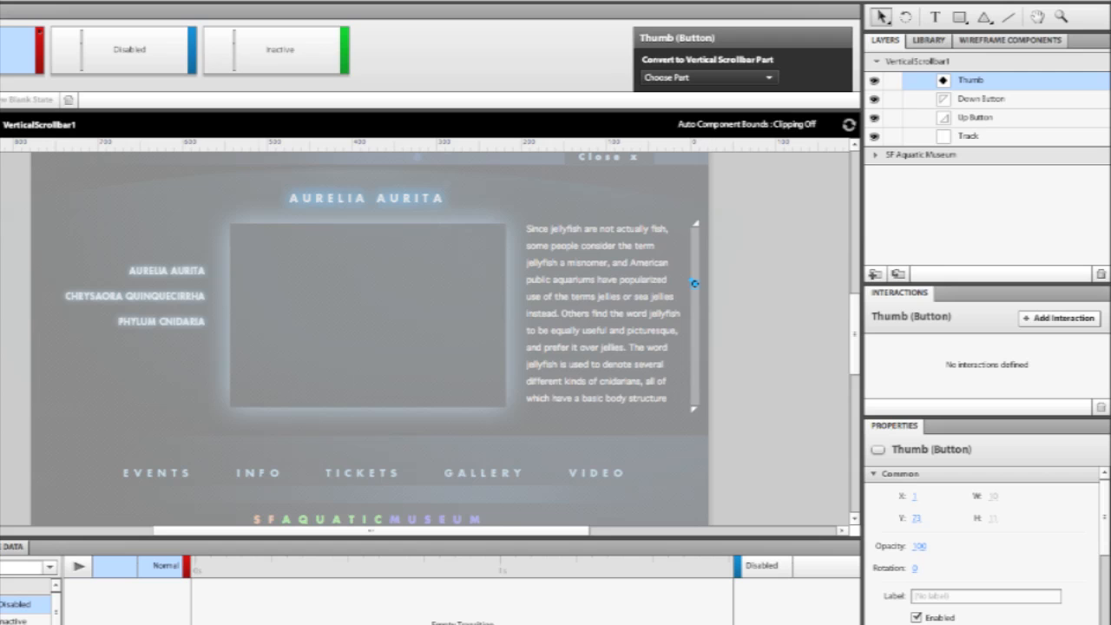
pyautogui.moveTo(795, 271)
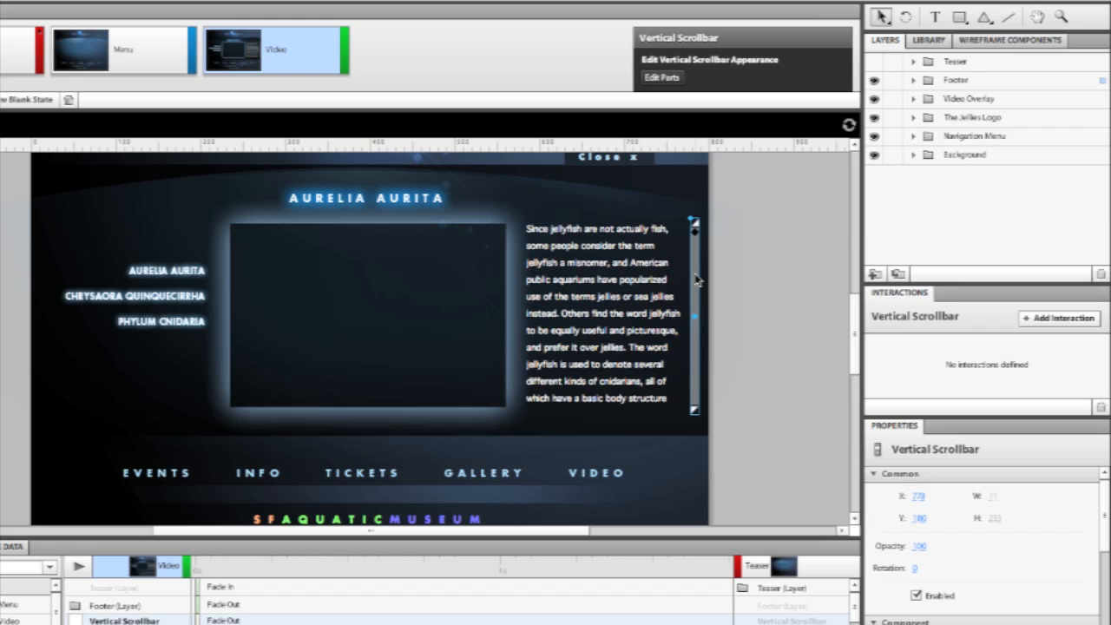
# Select the jellyfish text with the scrollbar and convert both into a Scroll Panel
pyautogui.click(599, 313)
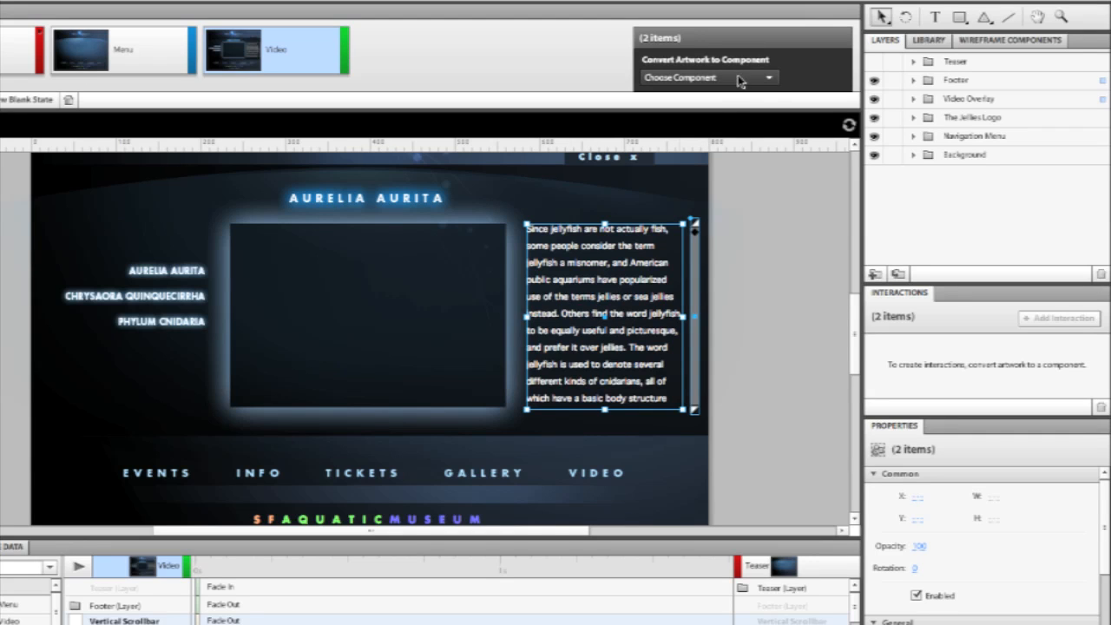
pyautogui.click(768, 76)
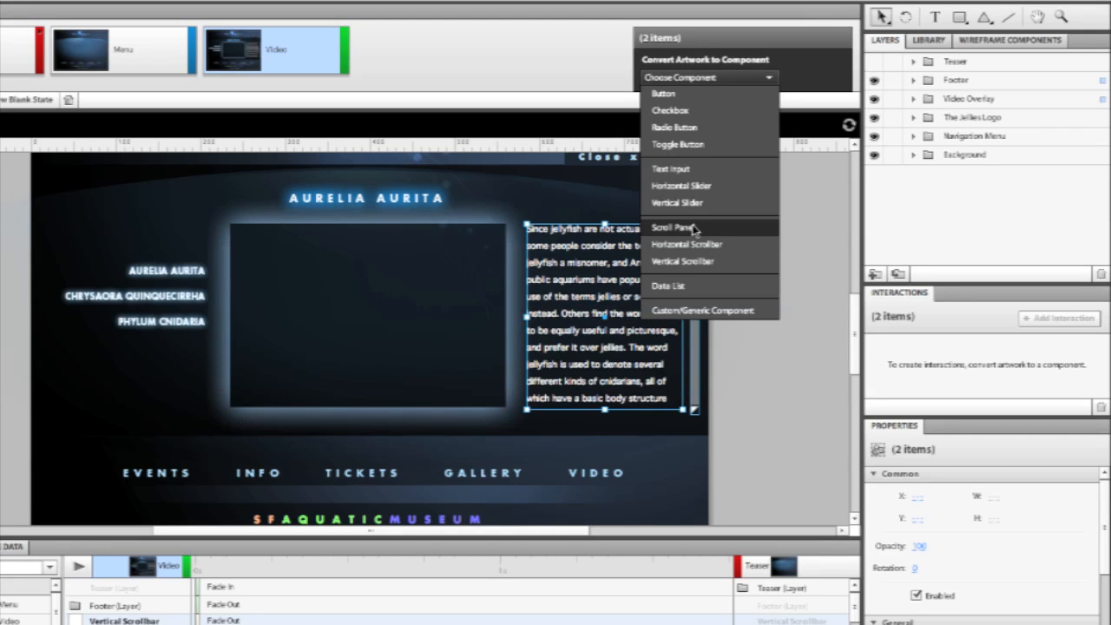
pyautogui.click(670, 226)
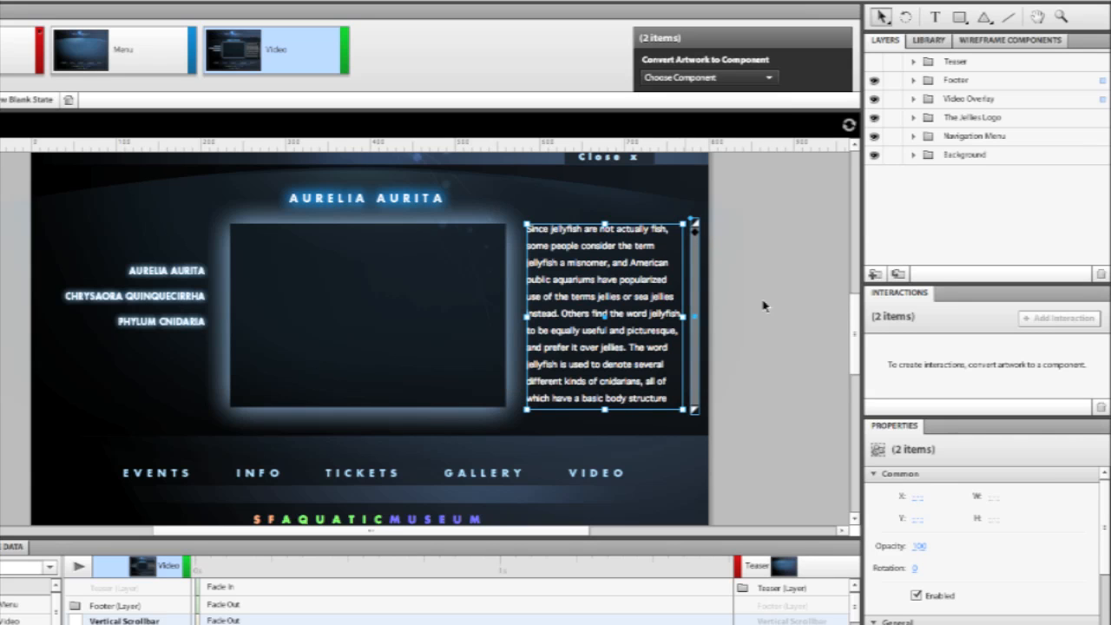
pyautogui.moveTo(764, 302)
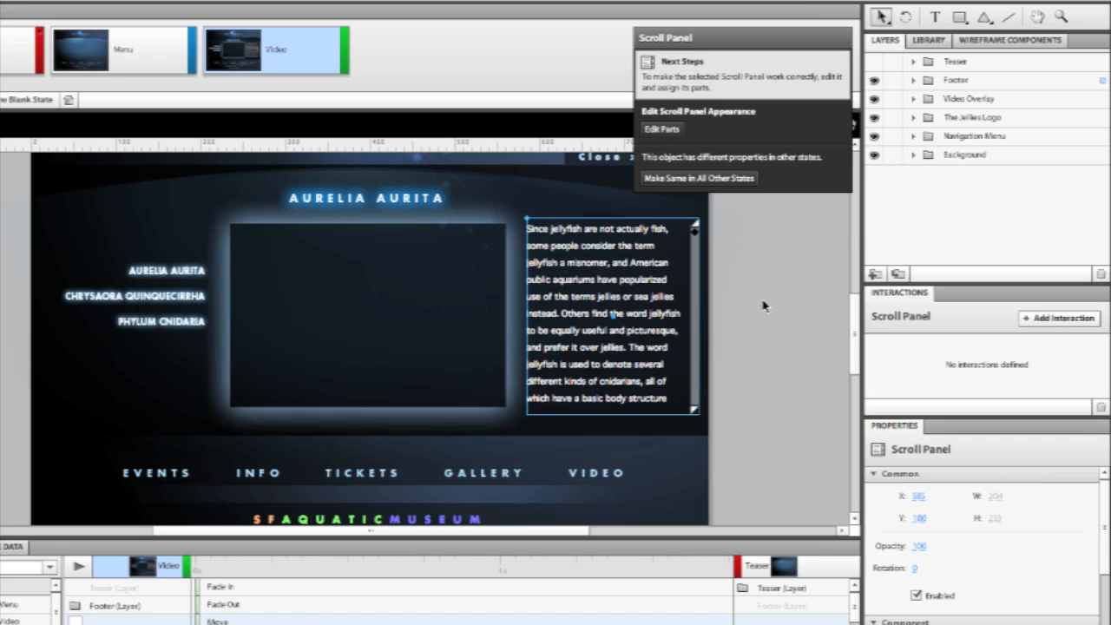
pyautogui.moveTo(608, 275)
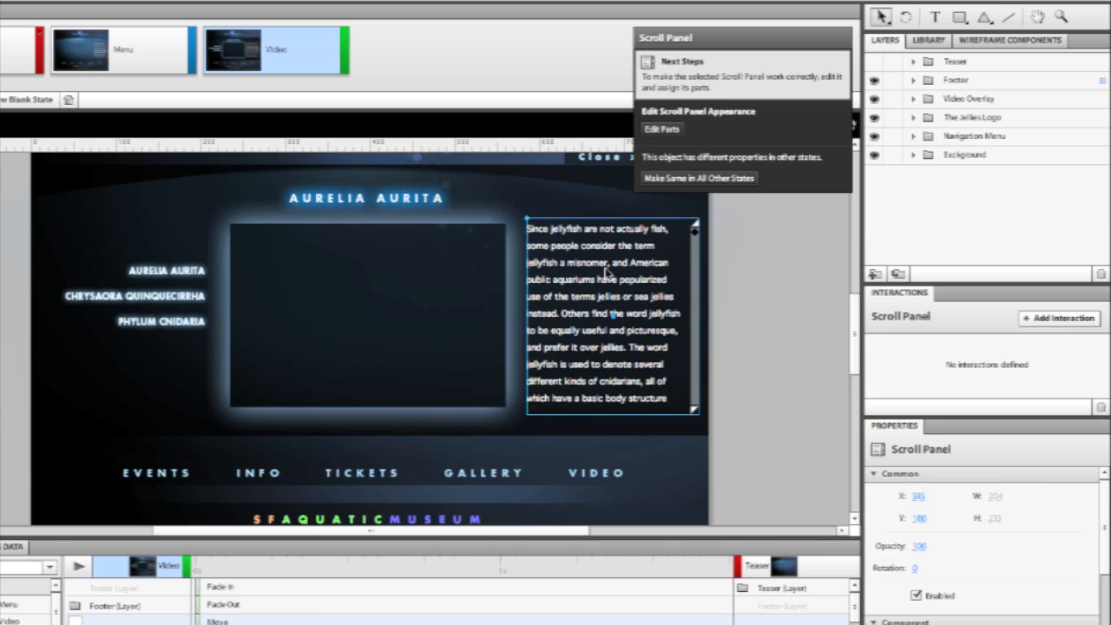
pyautogui.moveTo(663, 129)
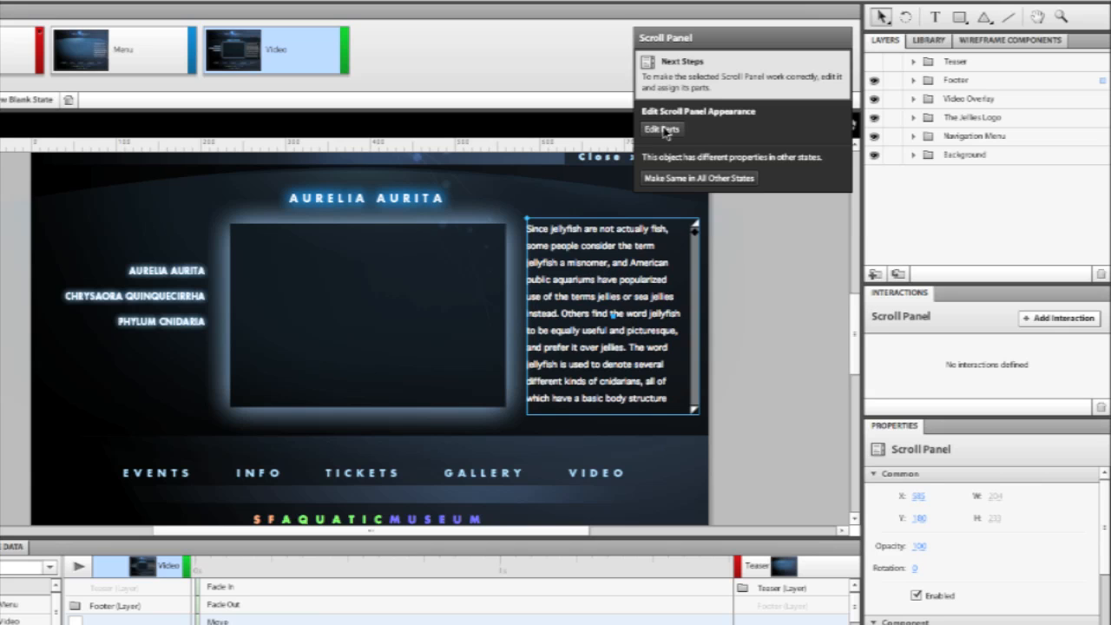
# Enter Edit Parts mode for the new Scroll Panel component
pyautogui.click(660, 129)
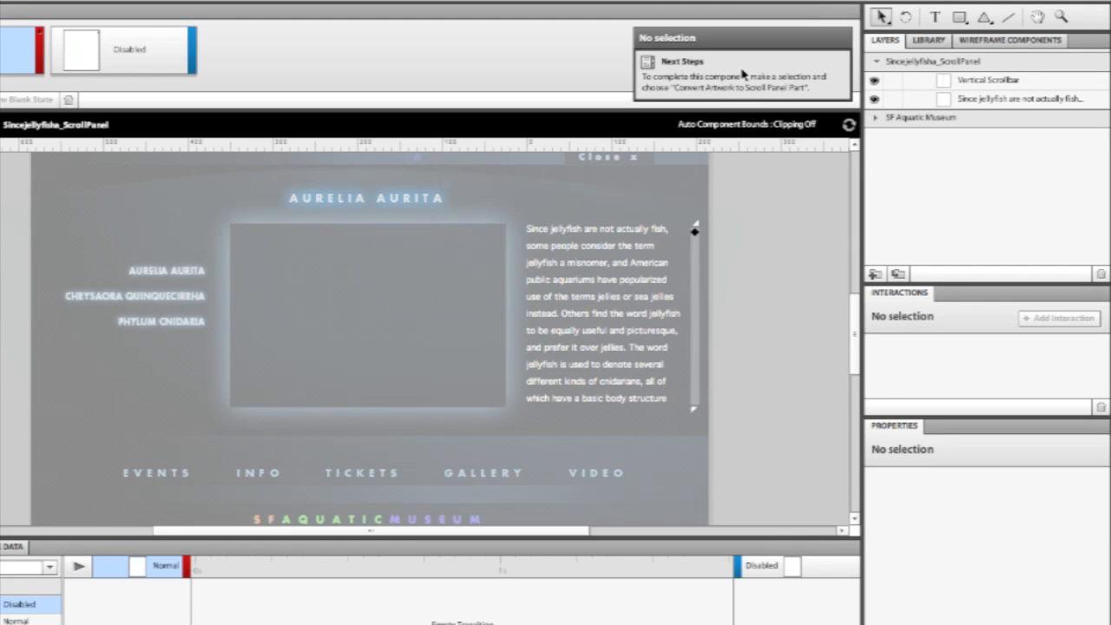
pyautogui.moveTo(615, 310)
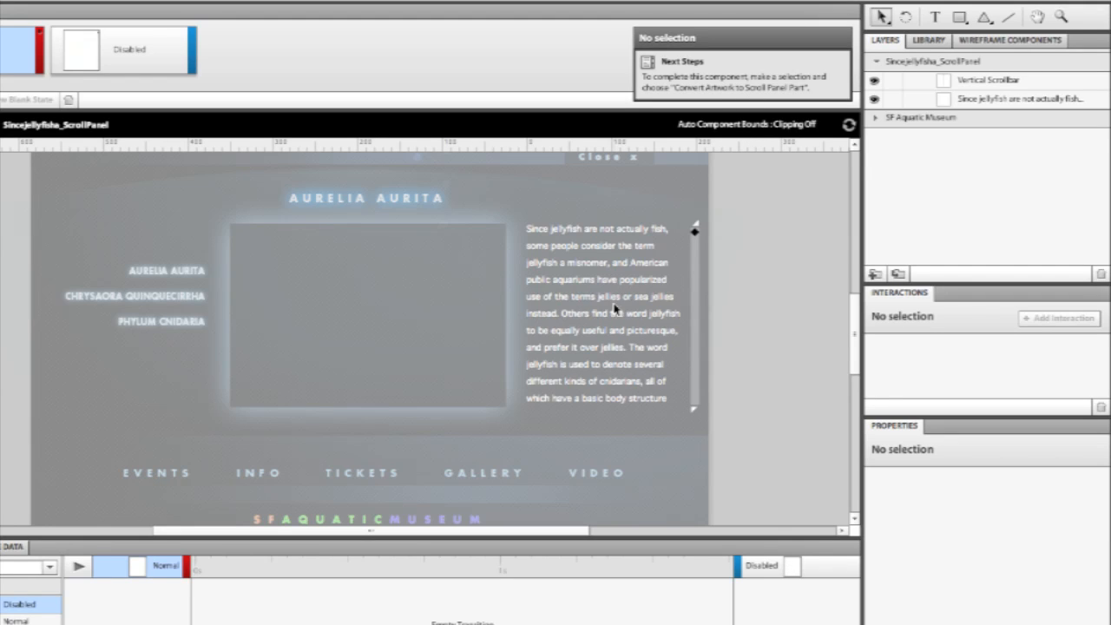
pyautogui.moveTo(611, 285)
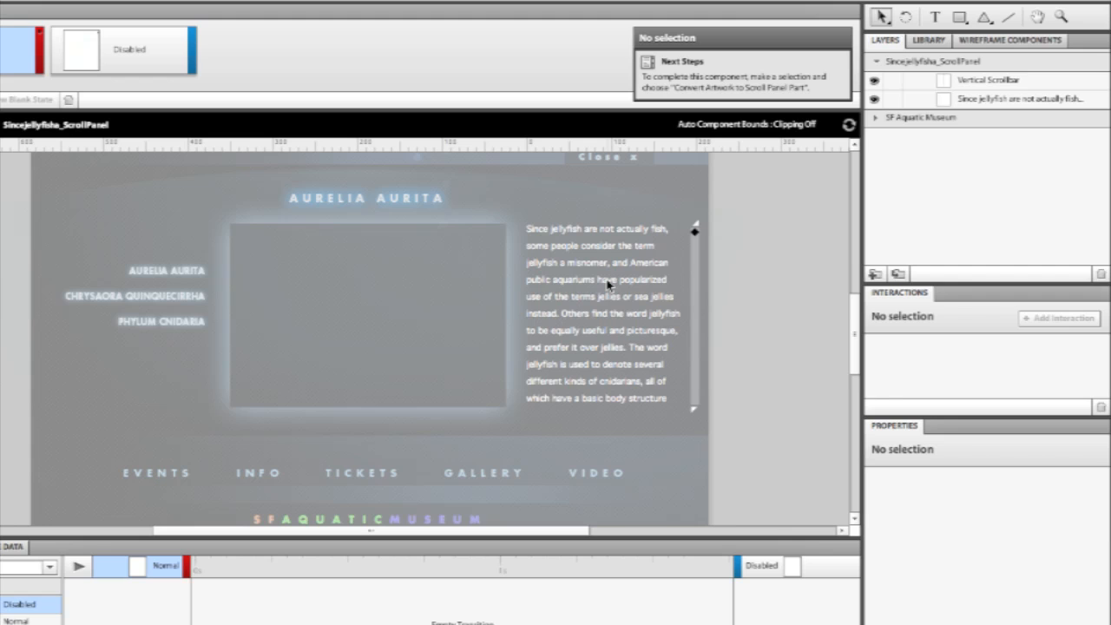
# Assign the jellyfish description text as the panel's required Scrolling Content part
pyautogui.click(604, 316)
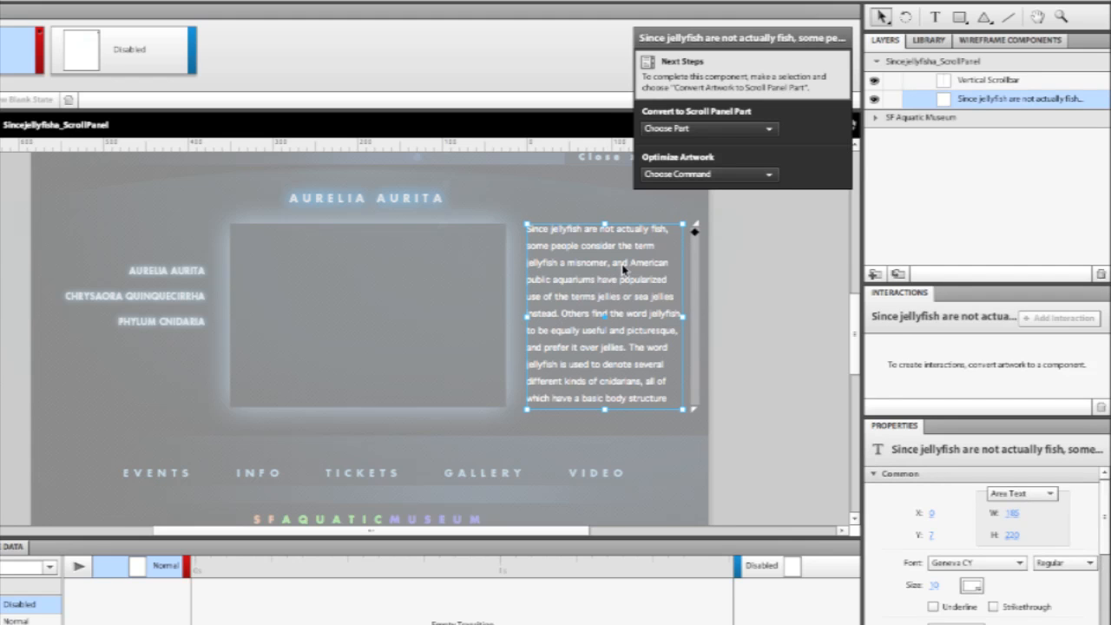
pyautogui.click(709, 129)
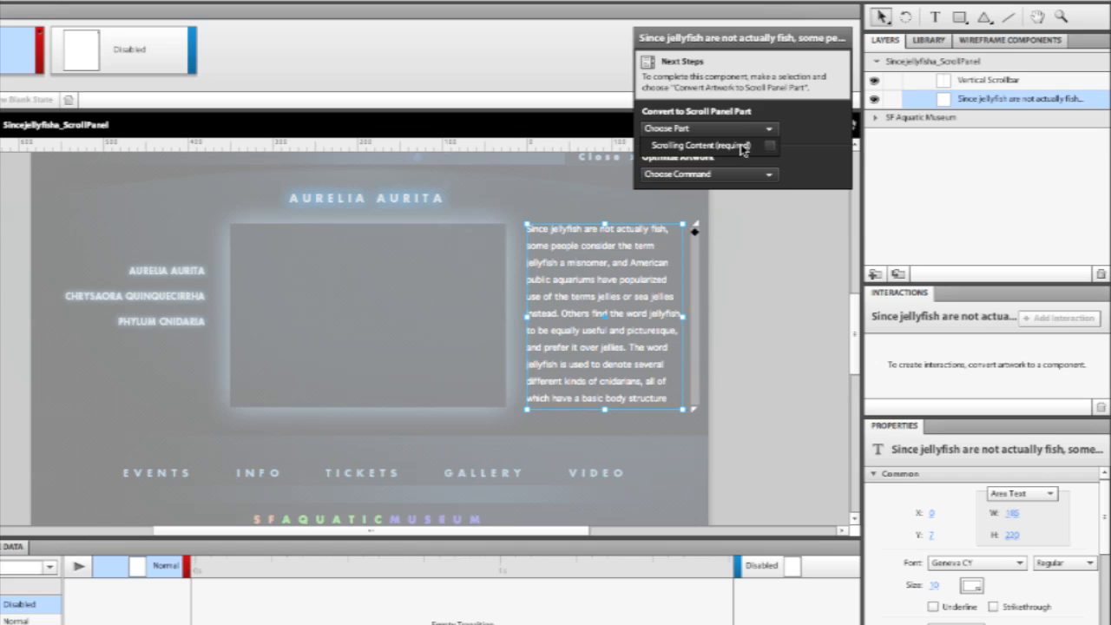
pyautogui.moveTo(730, 147)
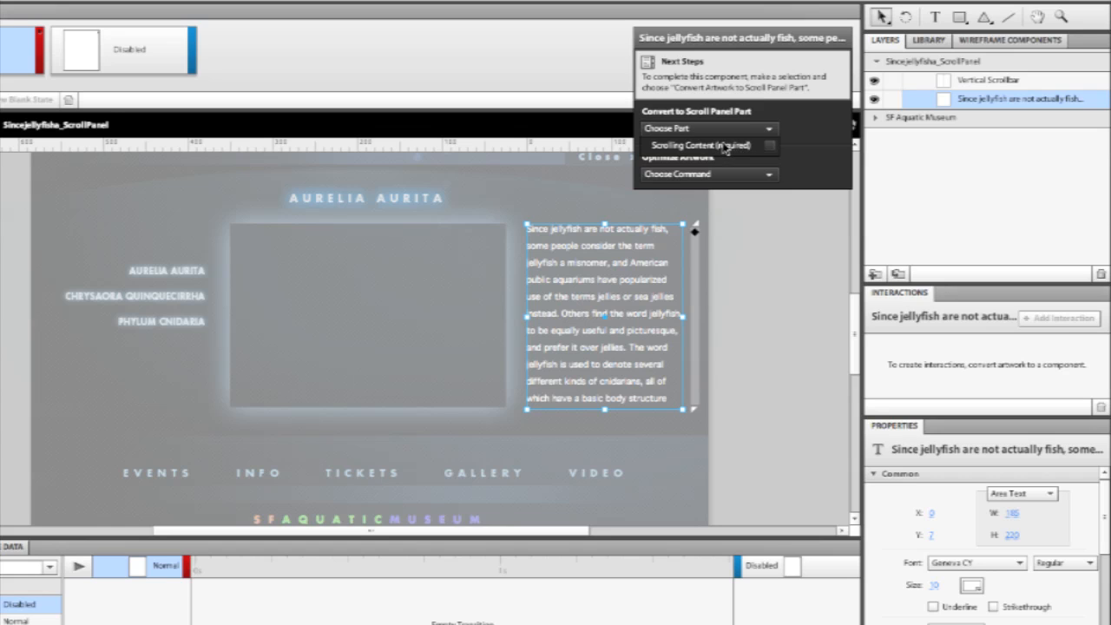
pyautogui.moveTo(729, 148)
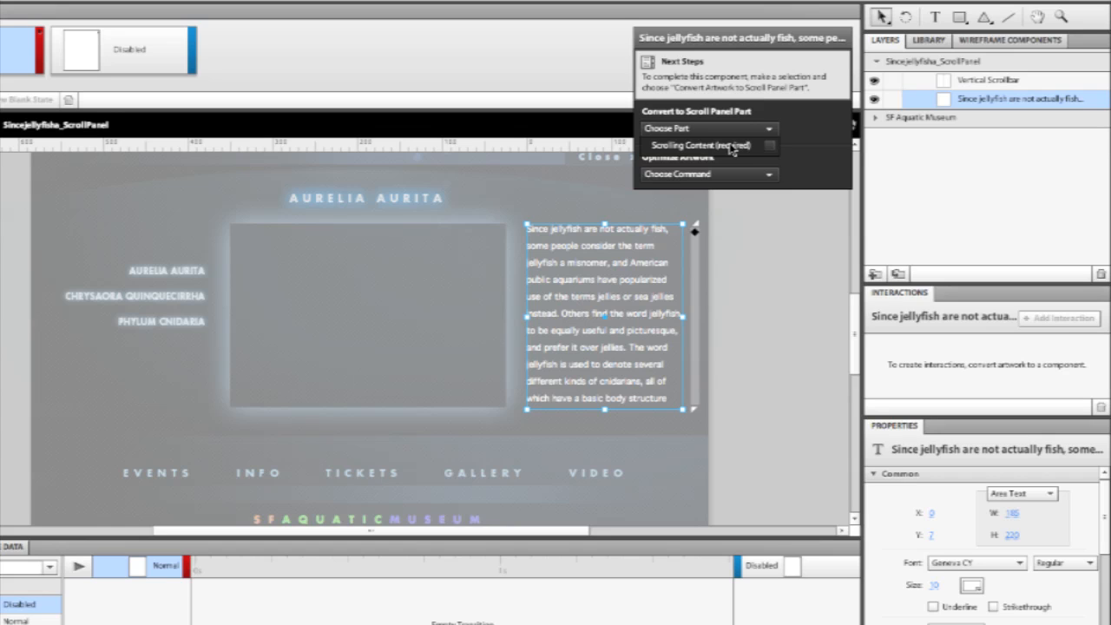
pyautogui.click(705, 146)
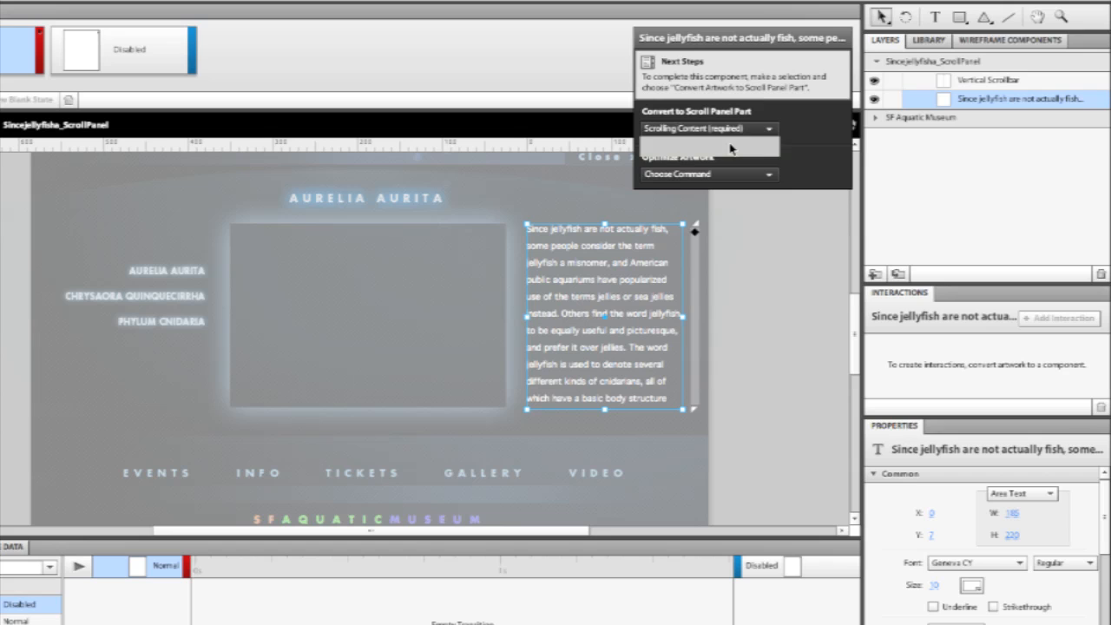
pyautogui.moveTo(620, 337)
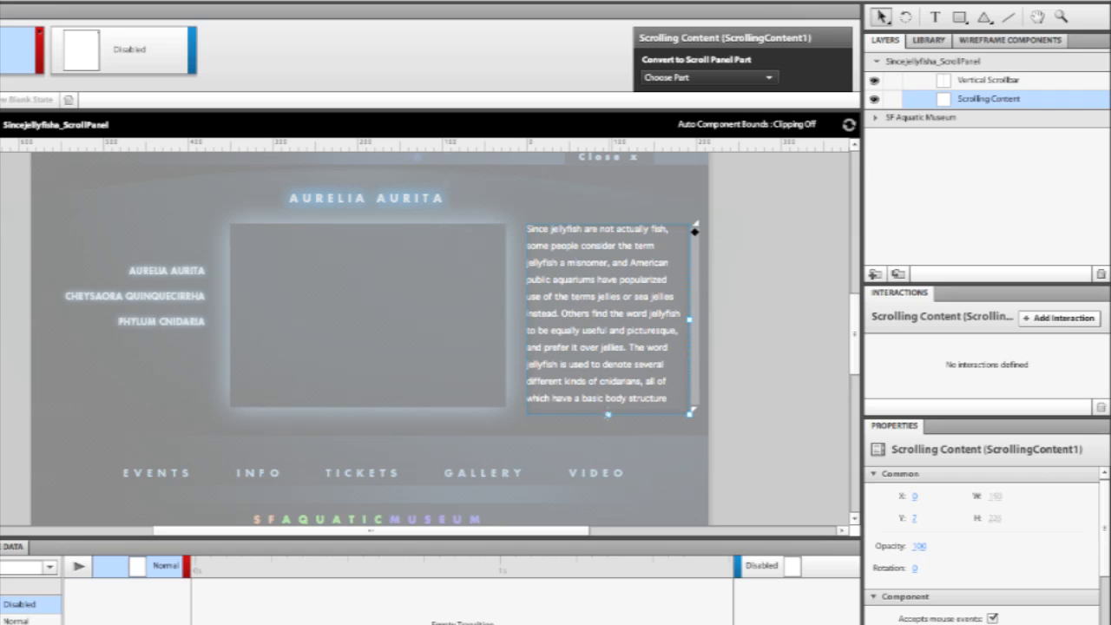
pyautogui.moveTo(639, 339)
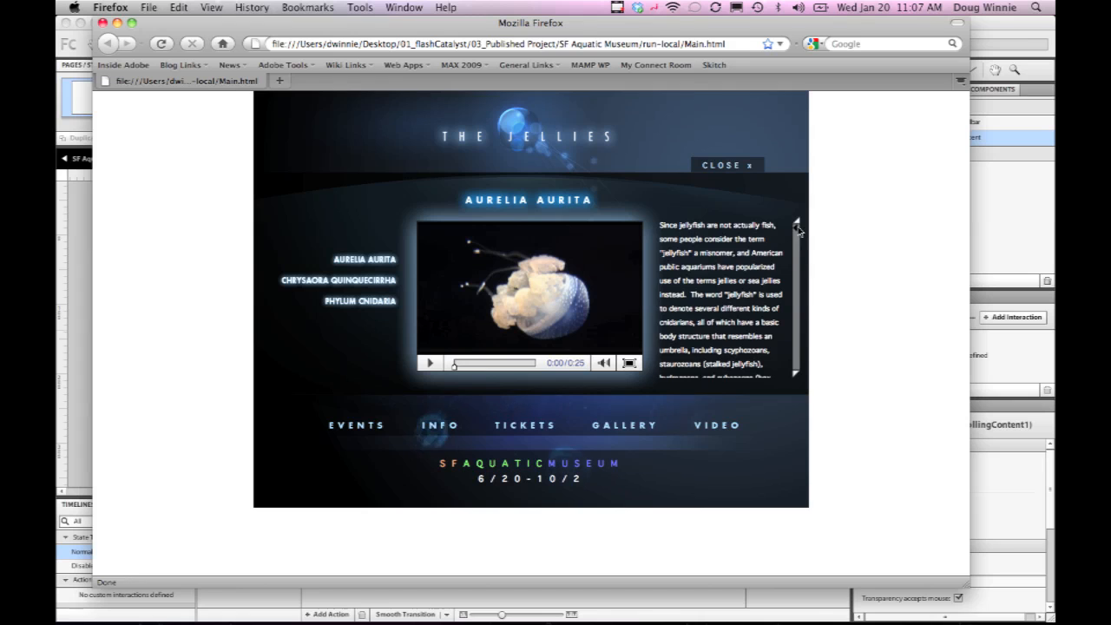
# Scroll the Aurelia Aurita description down and back up inside the published scroll panel
pyautogui.scroll(-3)
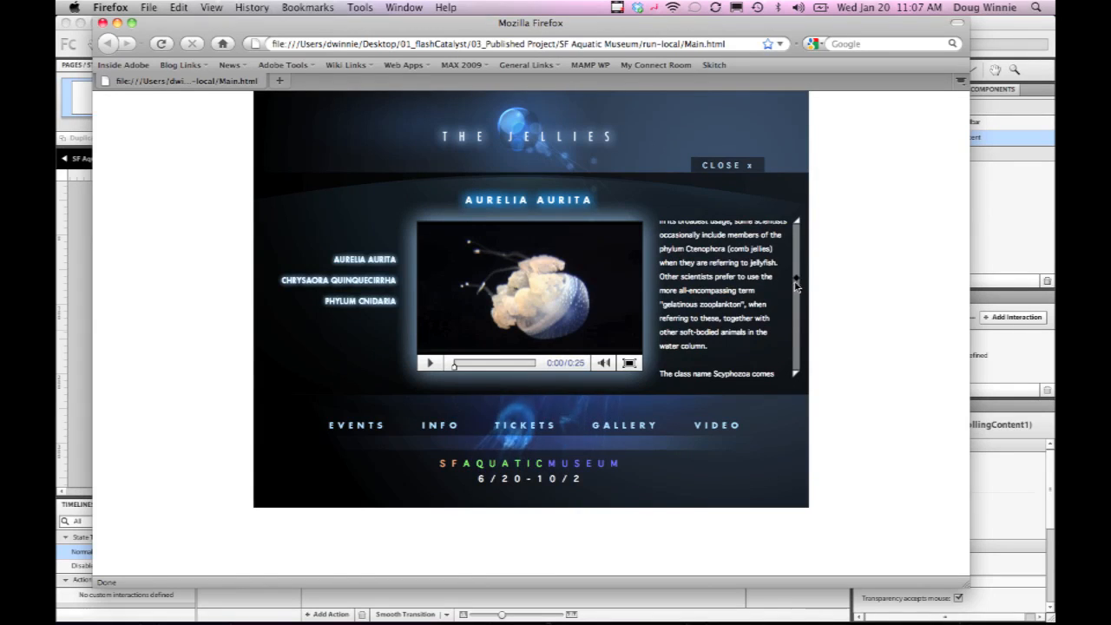
pyautogui.scroll(3)
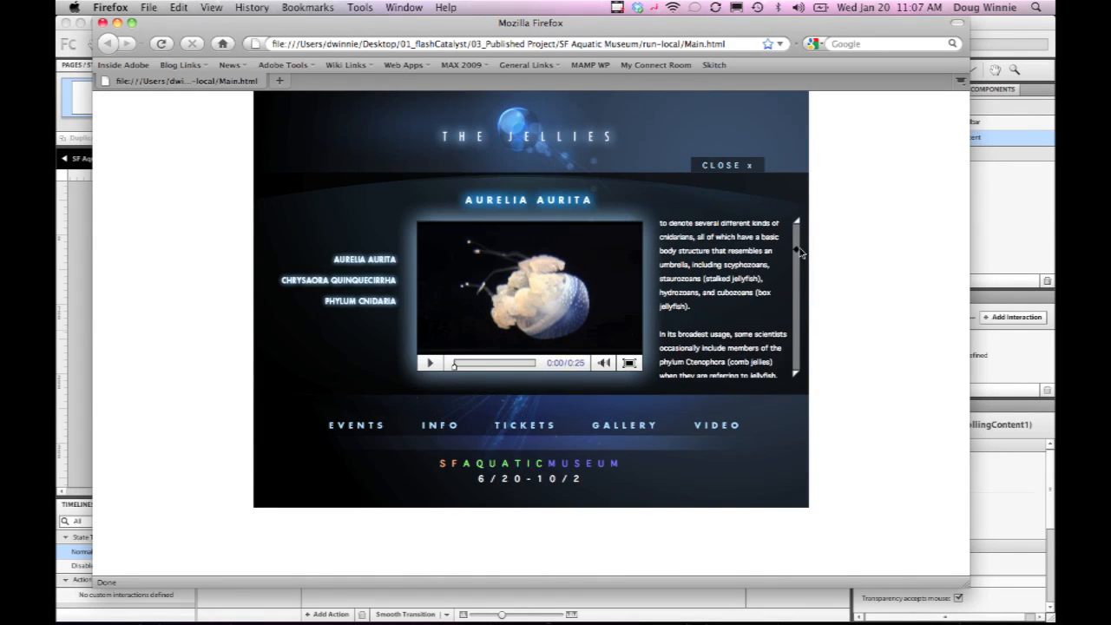
pyautogui.scroll(3)
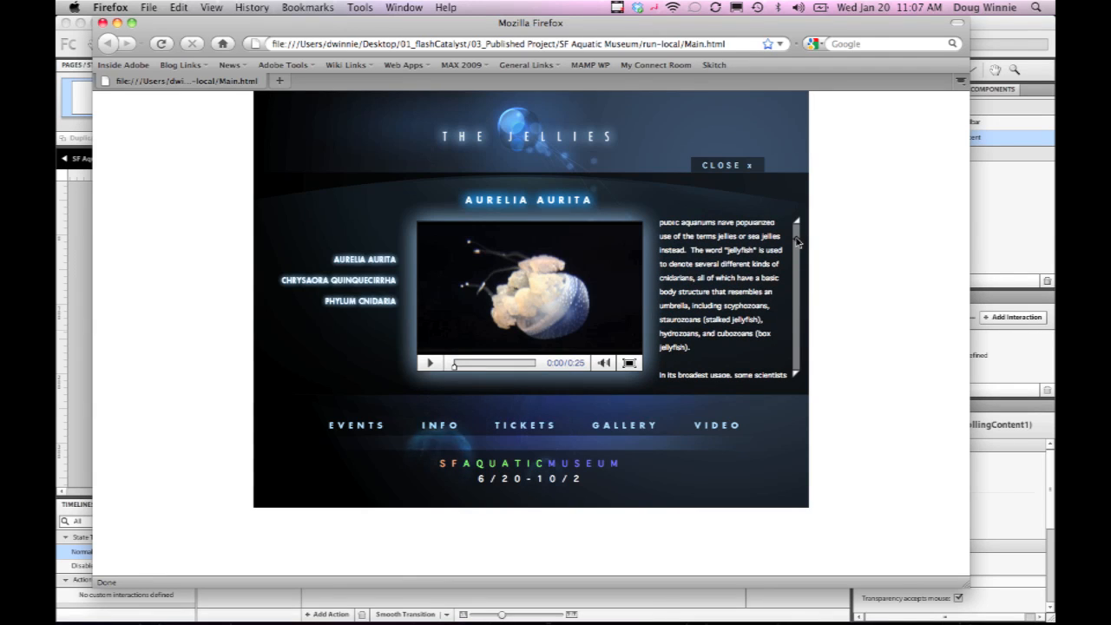